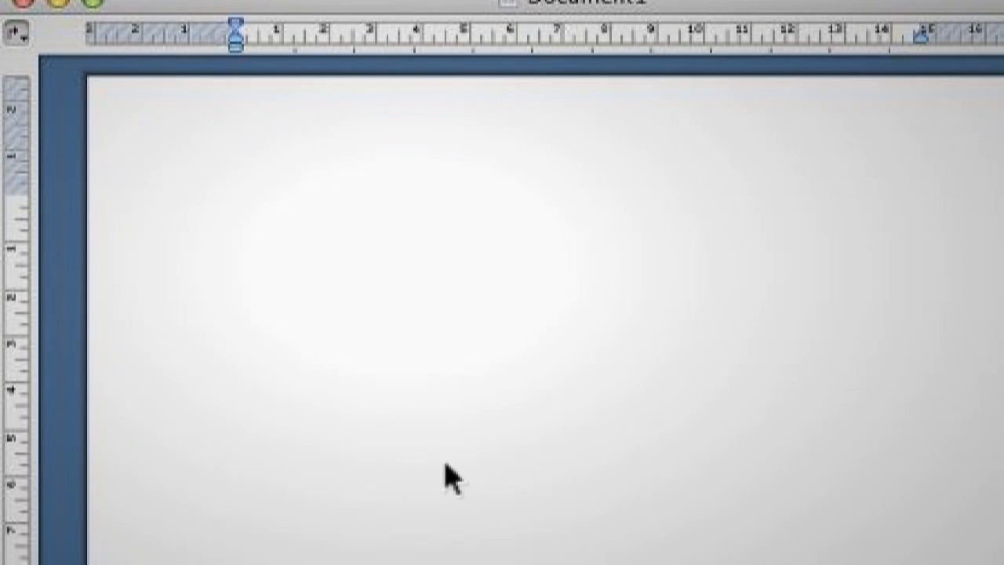
# Type 'Todays's video is on video editing' into the blank Word document
pyautogui.write("Todays's video")
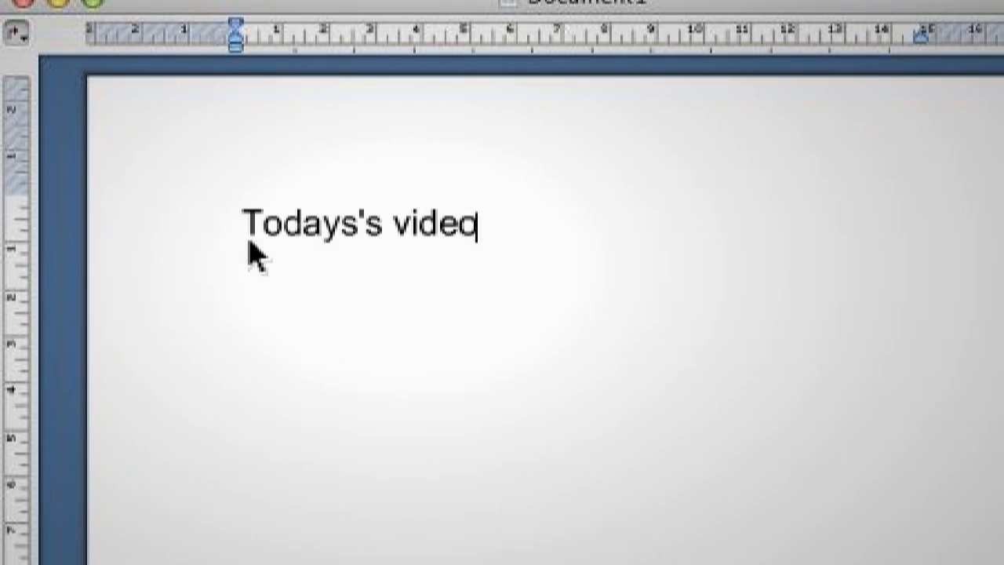
pyautogui.write('is on video editing')
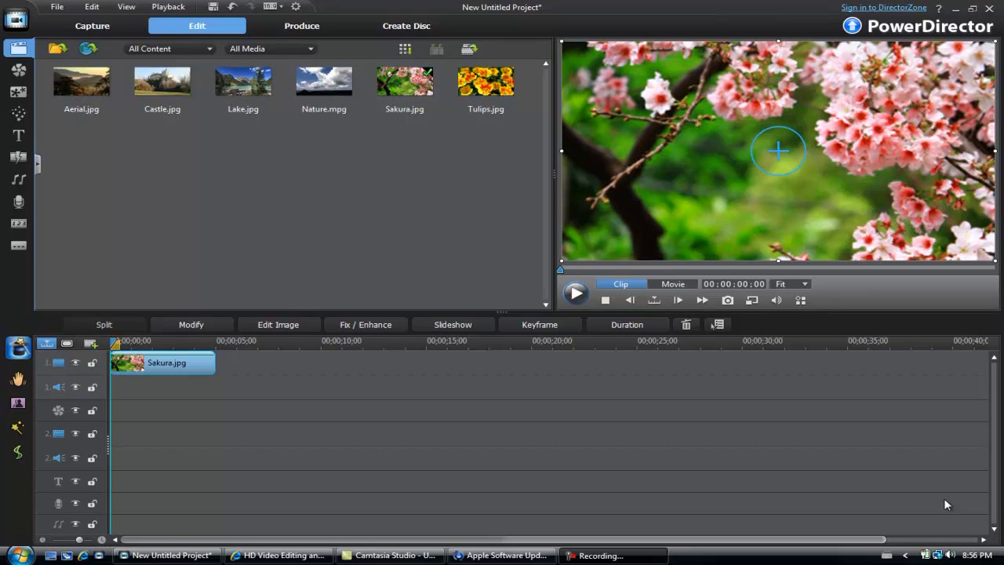
pyautogui.moveTo(471, 310)
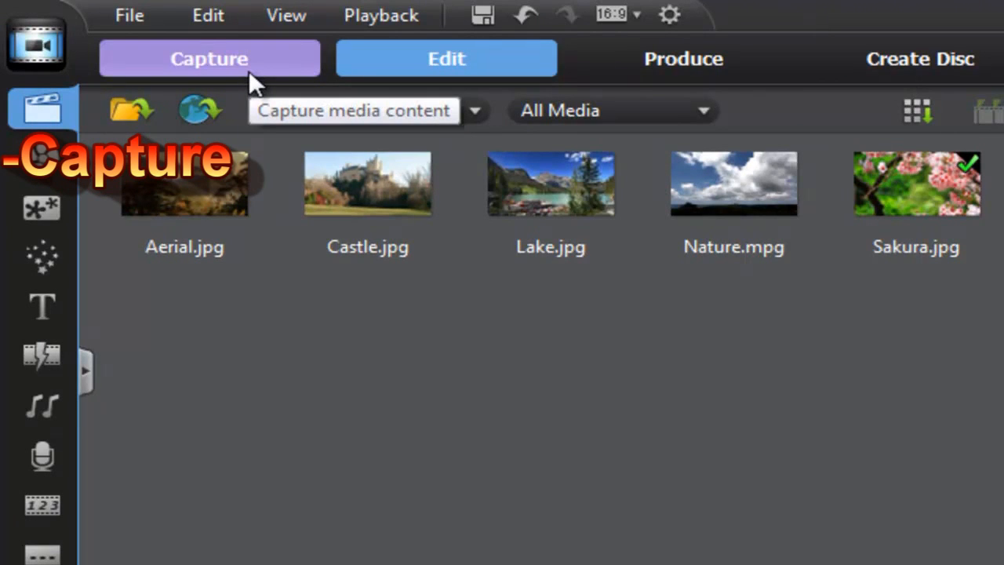
pyautogui.click(447, 58)
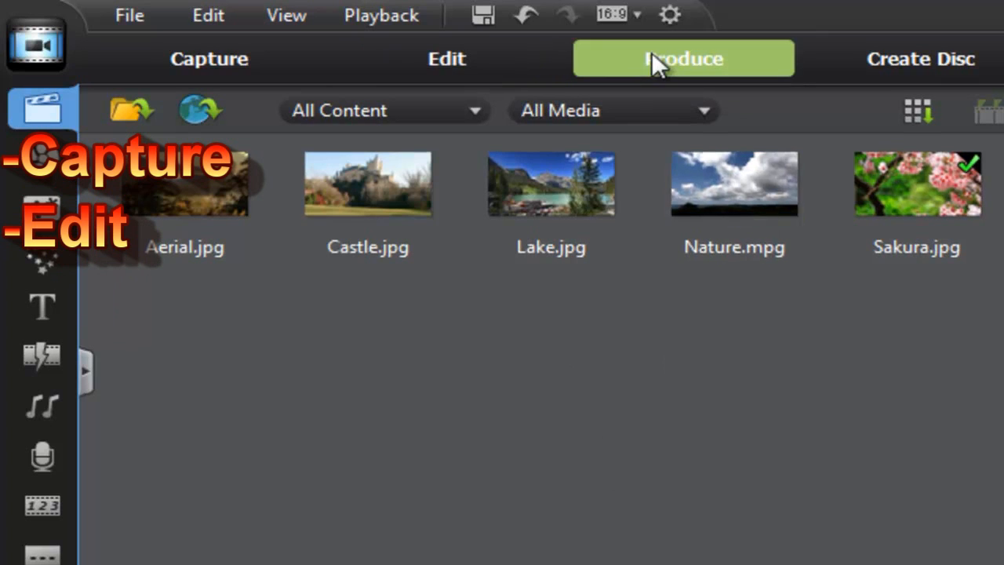
pyautogui.click(682, 58)
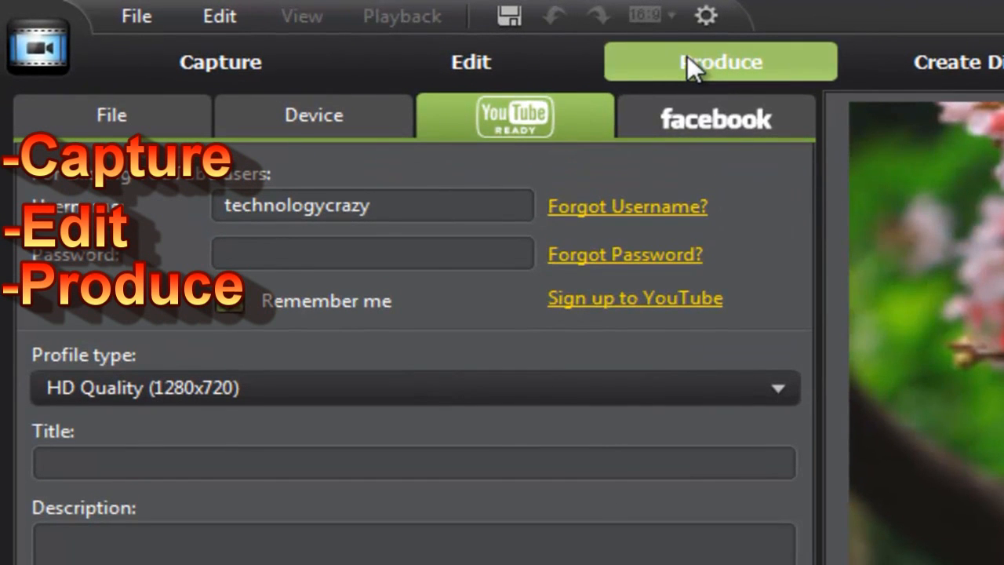
pyautogui.moveTo(479, 137)
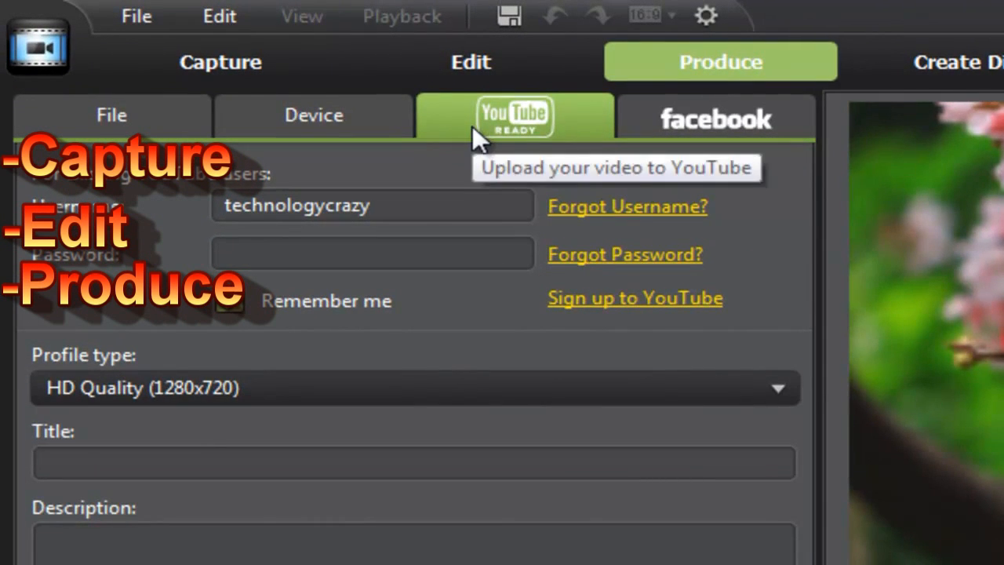
pyautogui.click(715, 117)
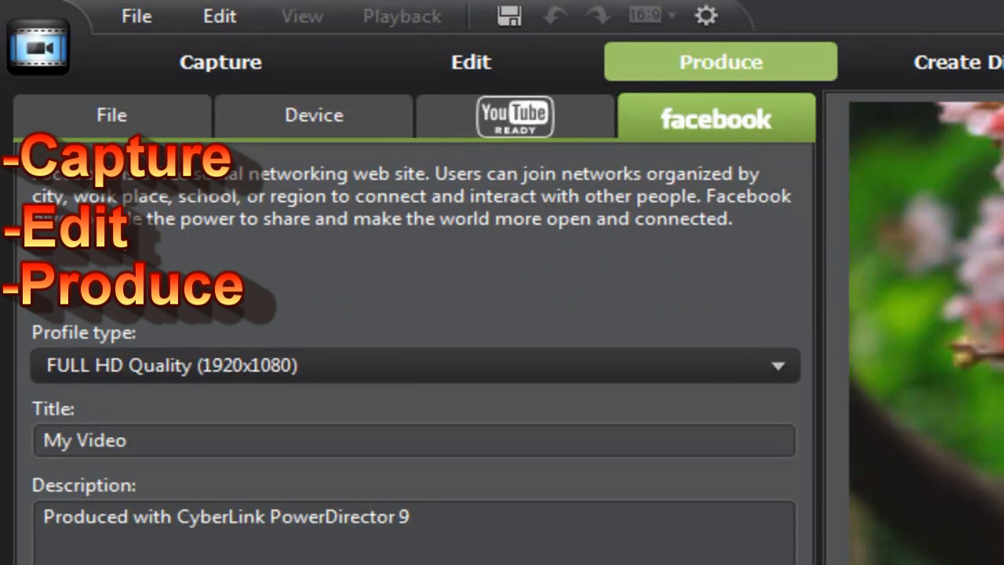
pyautogui.click(112, 114)
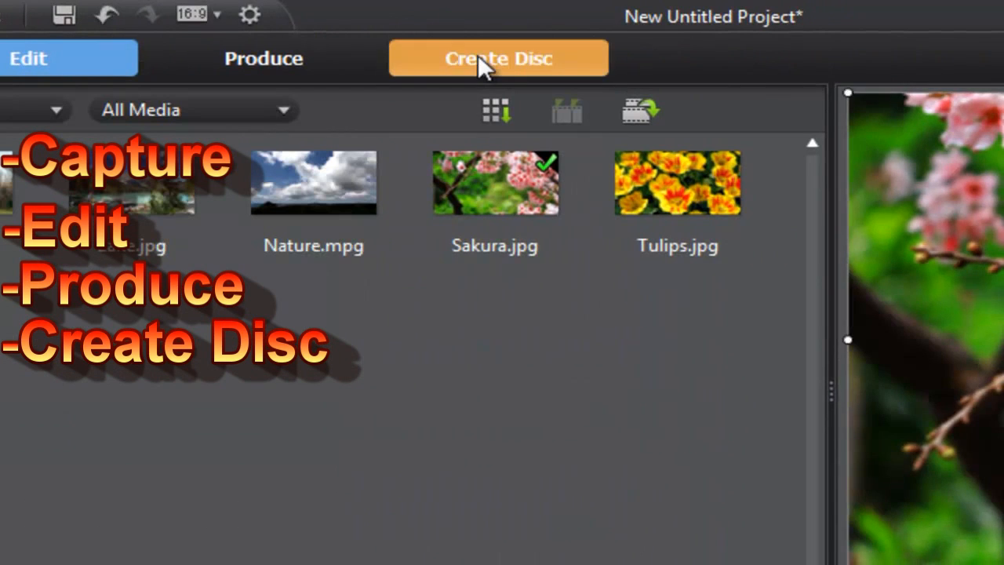
pyautogui.moveTo(498, 58)
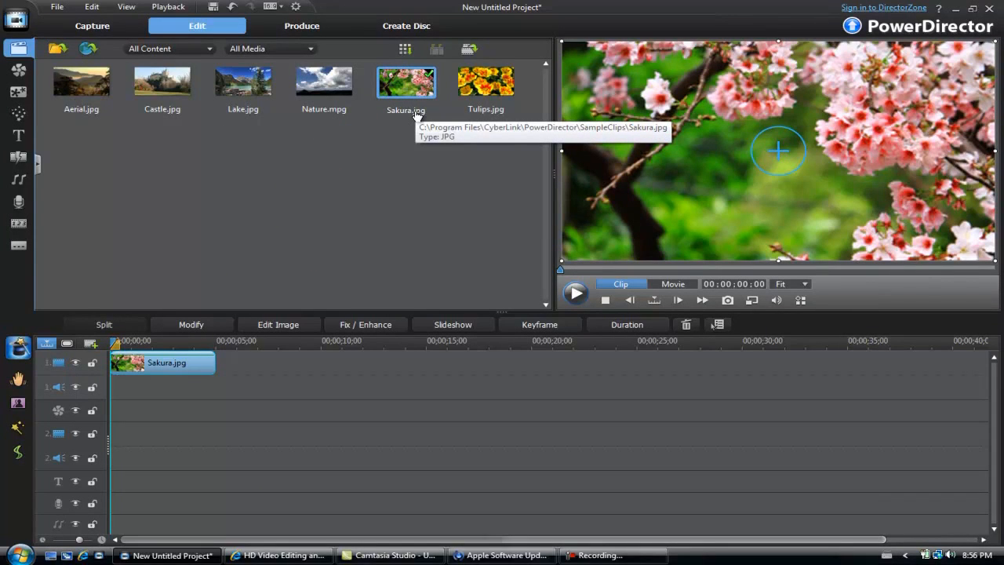
pyautogui.moveTo(405, 113)
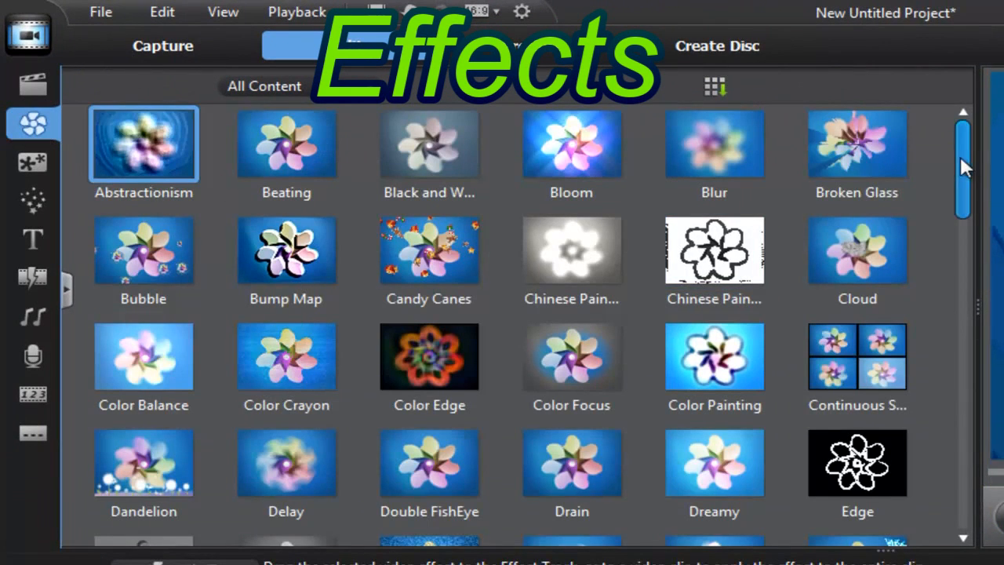
pyautogui.scroll(-3)
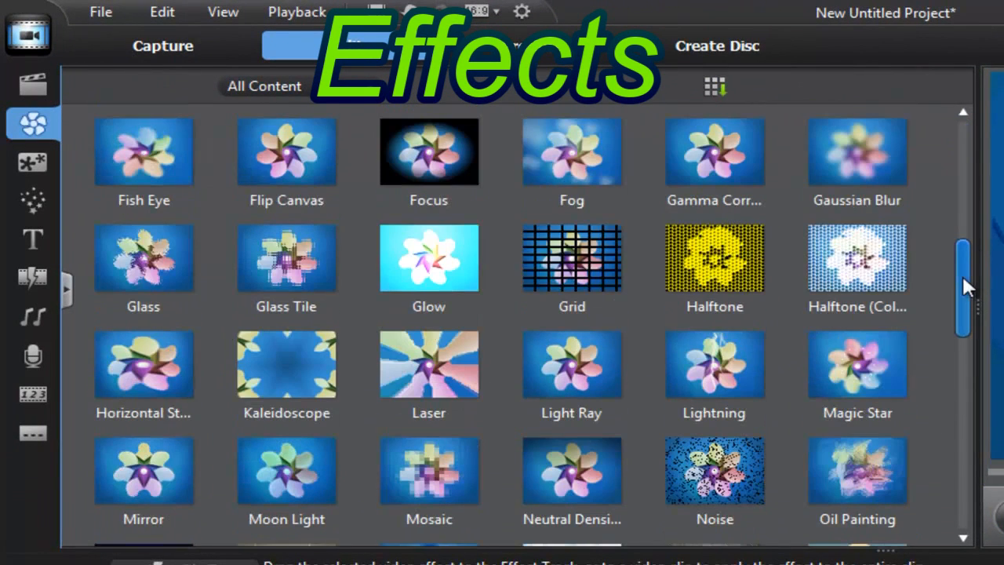
pyautogui.click(572, 259)
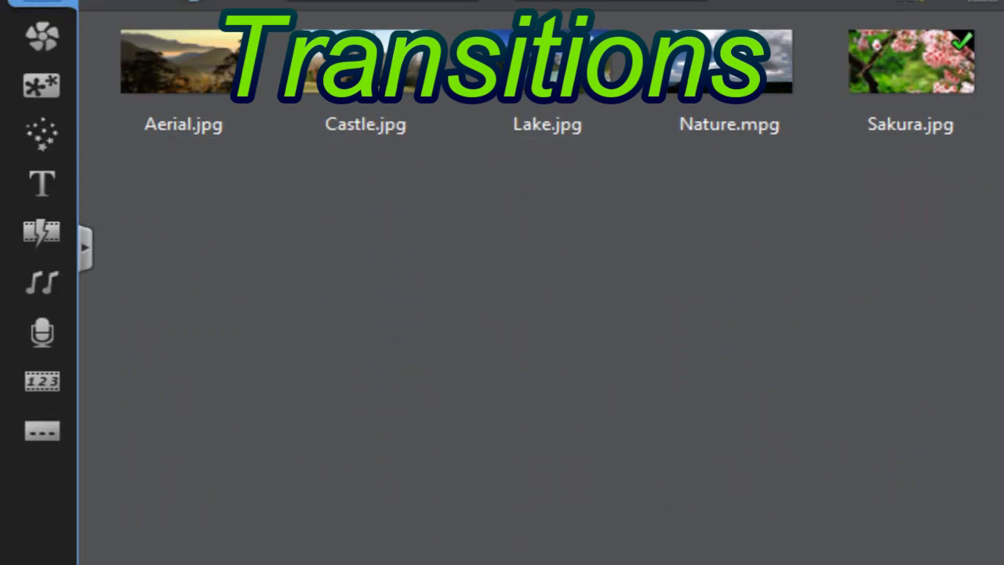
# Open the transitions library, select the Blizzard transition and scroll through the list
pyautogui.click(42, 233)
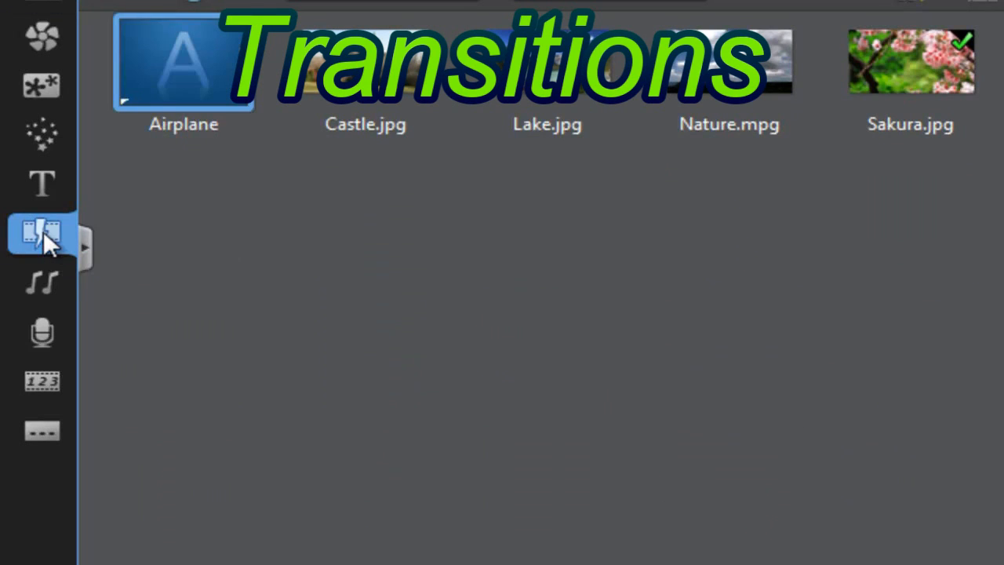
pyautogui.click(40, 234)
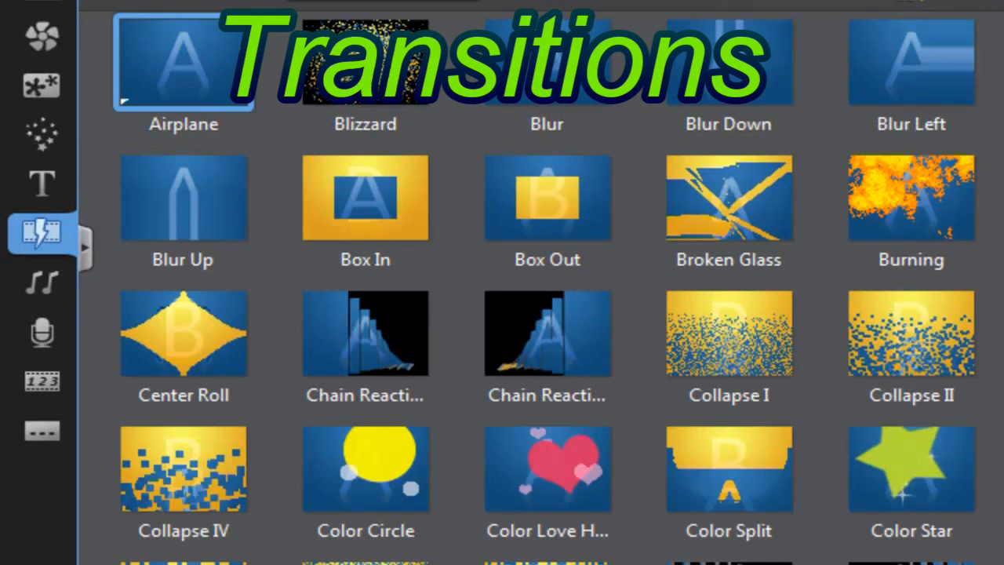
pyautogui.click(365, 63)
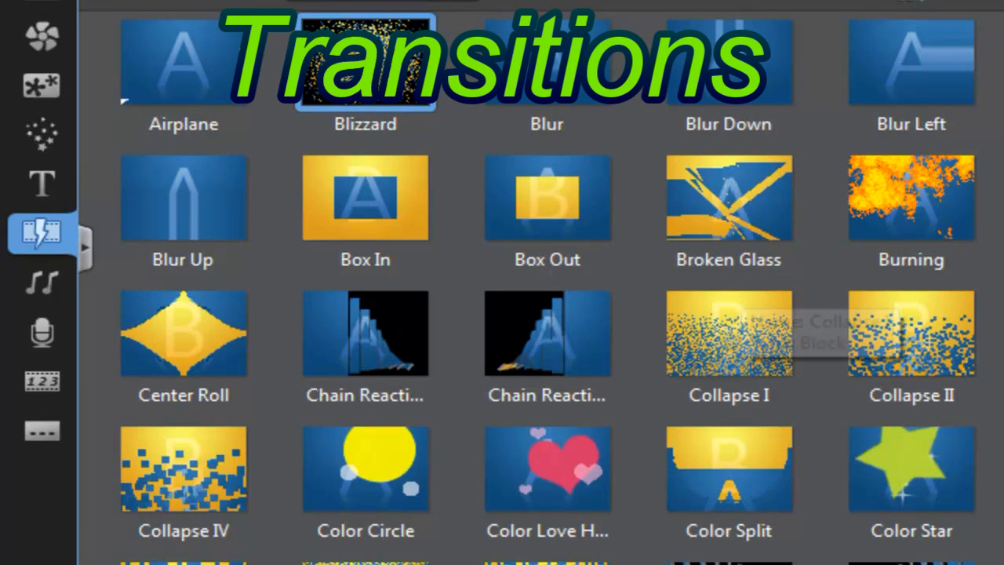
pyautogui.scroll(-3)
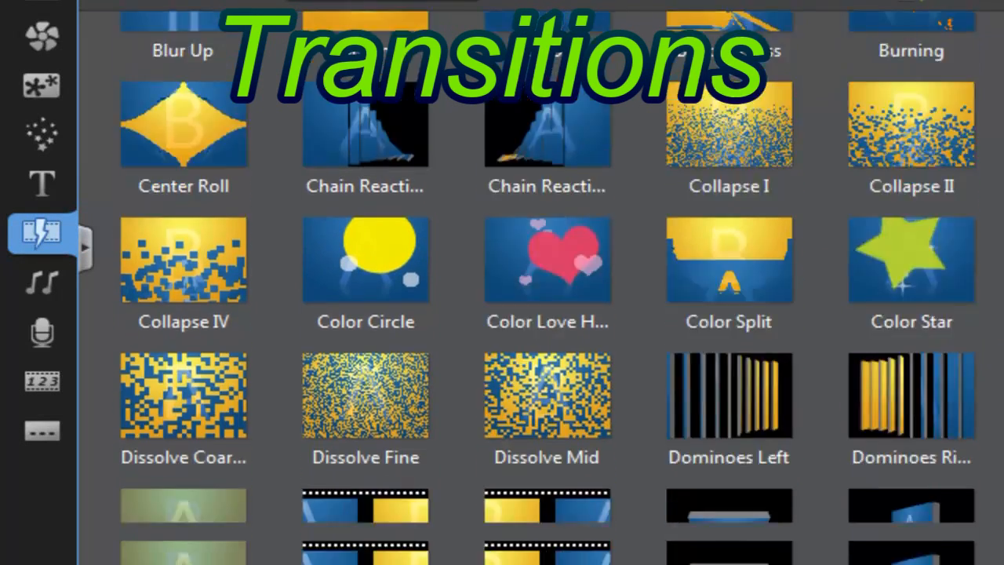
pyautogui.scroll(-3)
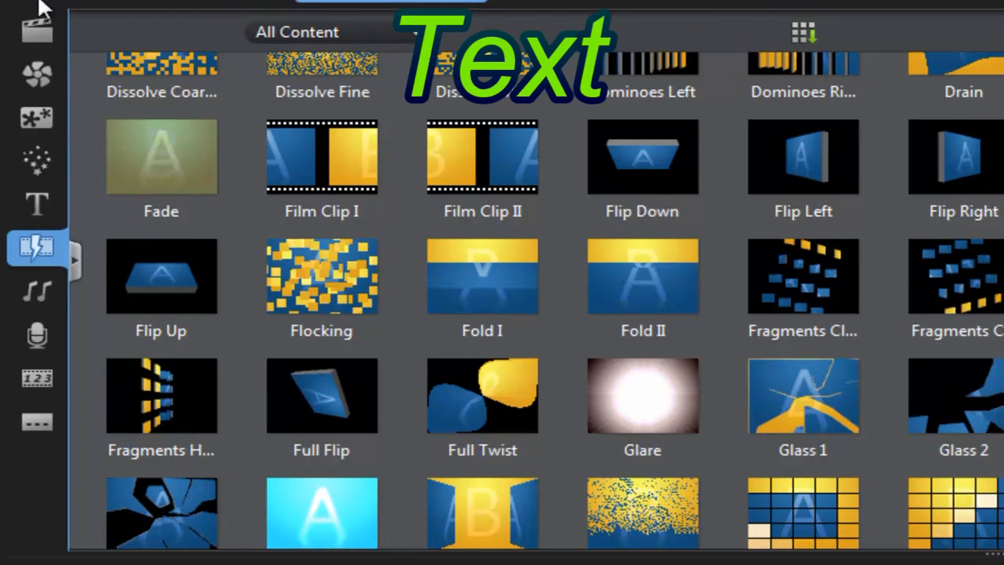
# Switch from the media library to the title templates library
pyautogui.click(37, 204)
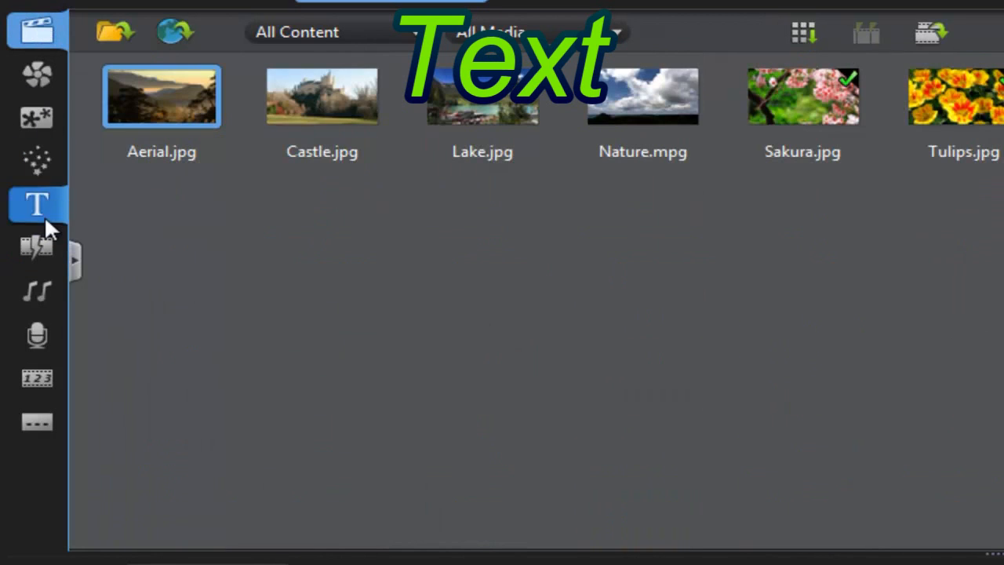
pyautogui.click(37, 204)
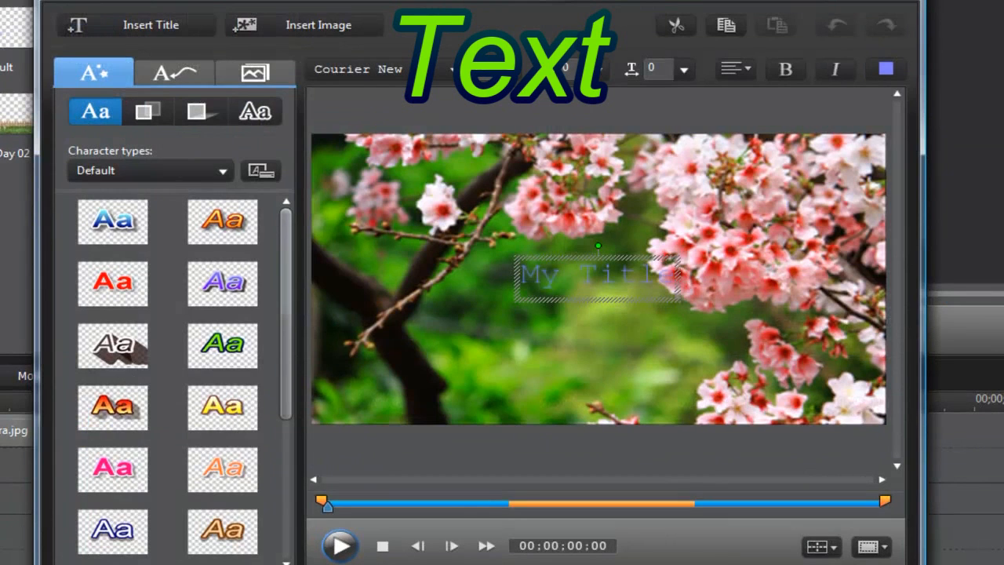
# Change the My Title text to 'hi' with an orange character style, showing its effects
pyautogui.click(596, 275)
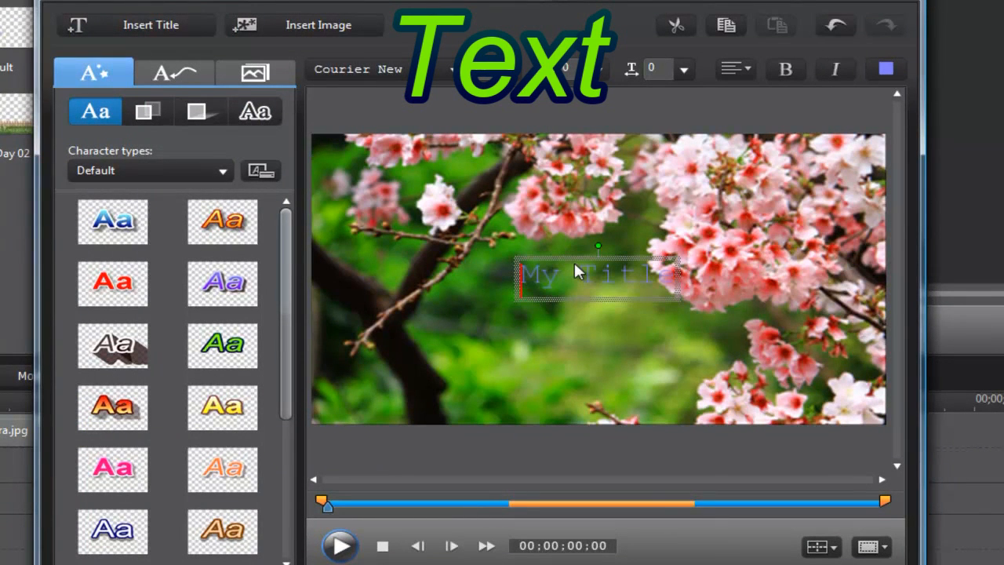
pyautogui.write('hi')
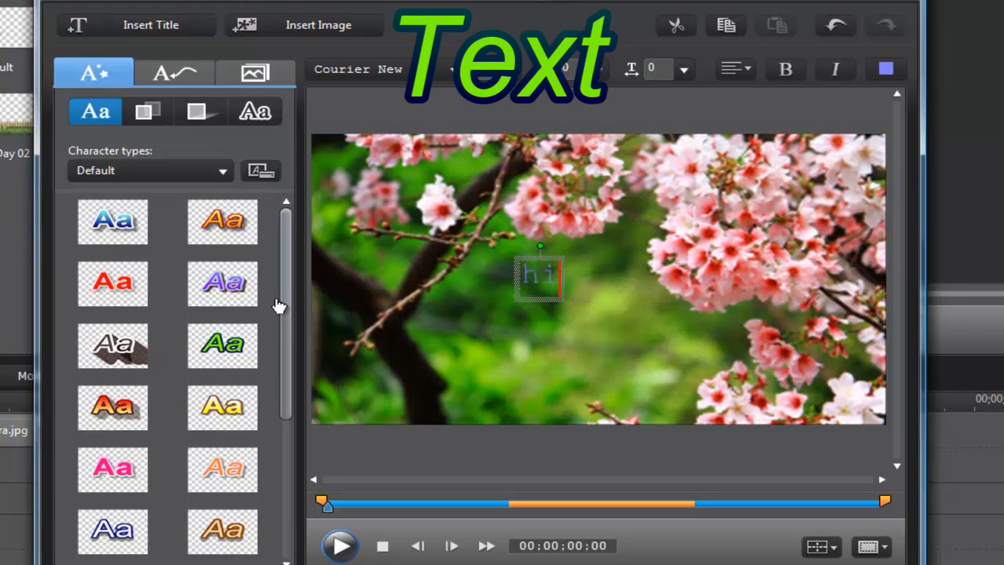
pyautogui.click(223, 222)
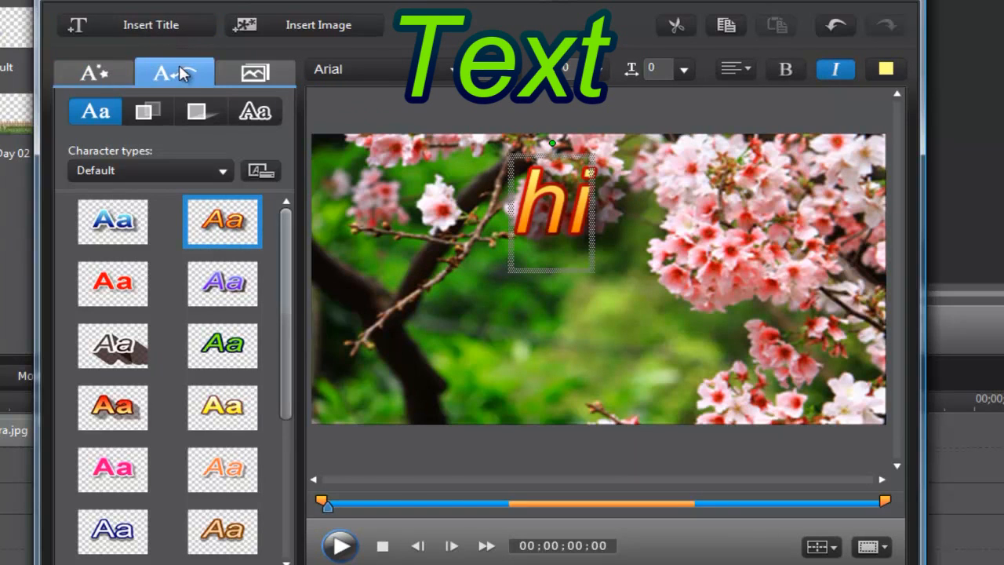
pyautogui.click(173, 72)
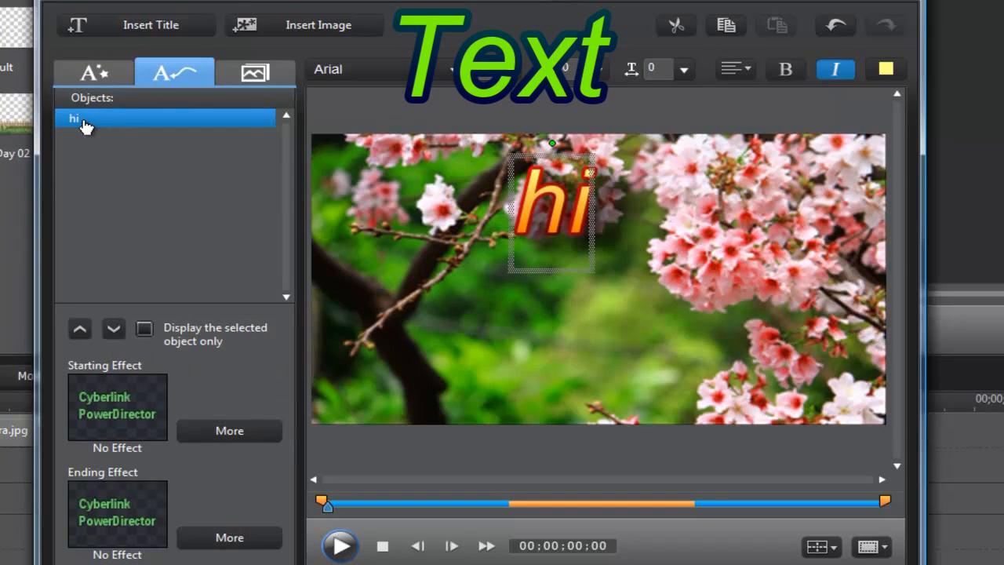
pyautogui.moveTo(549, 301)
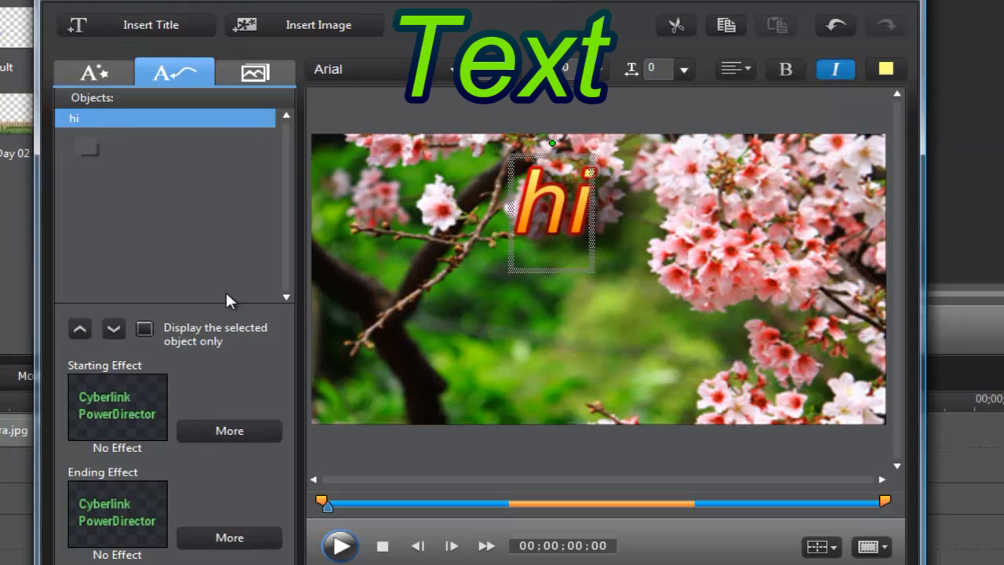
# Give the 'hi' title a Flip starting effect and save it to the timeline
pyautogui.click(229, 431)
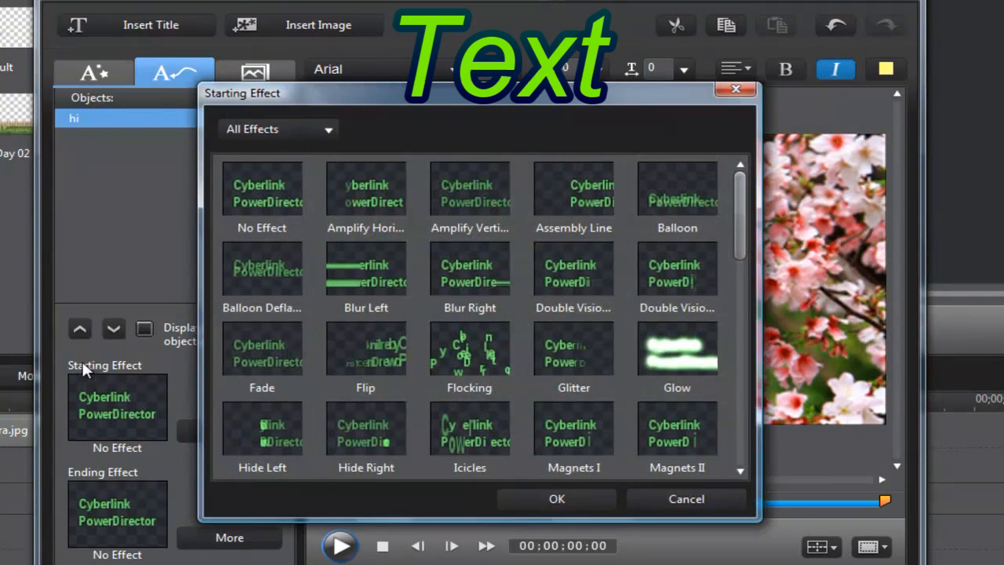
pyautogui.click(469, 349)
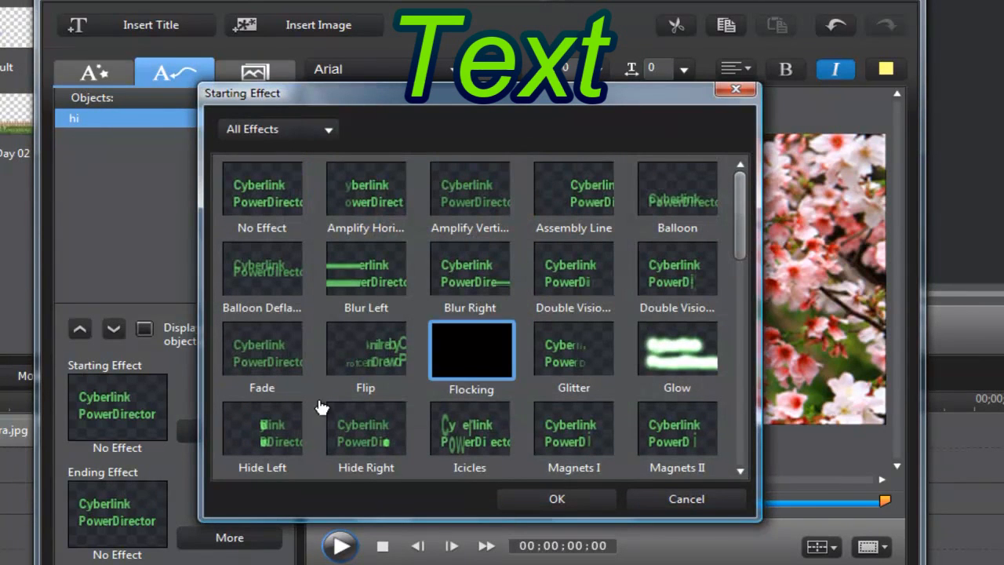
pyautogui.click(365, 349)
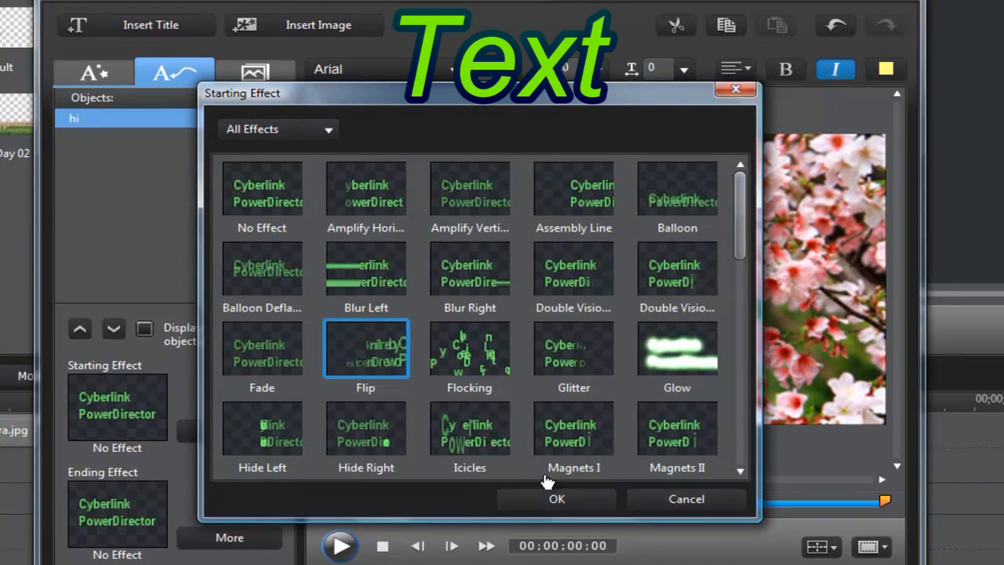
pyautogui.click(556, 498)
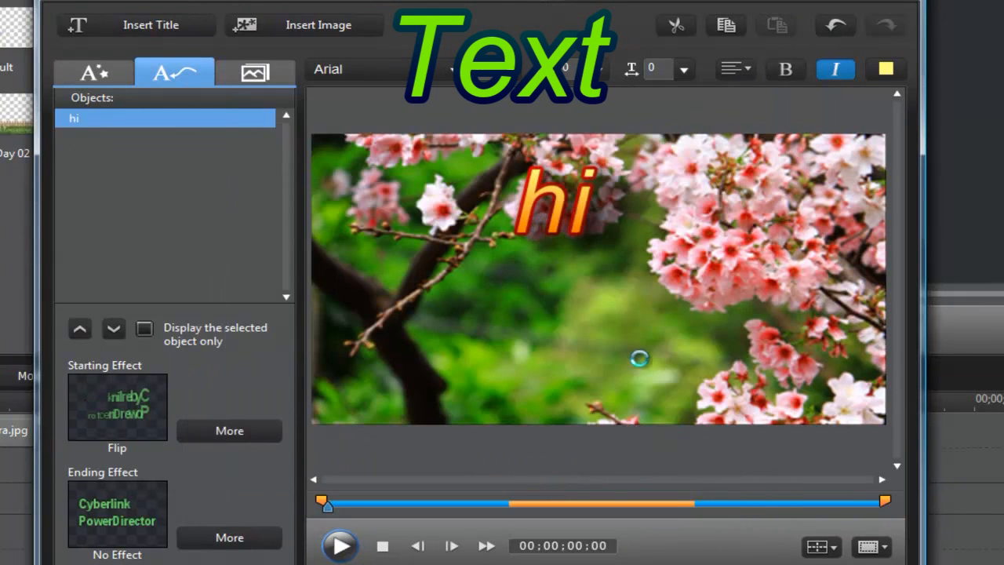
pyautogui.click(557, 200)
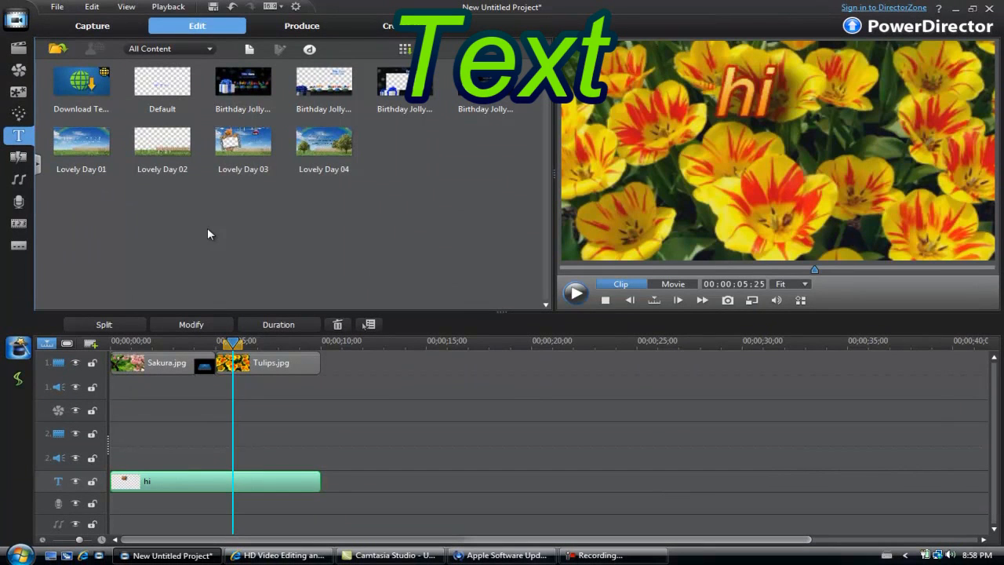
pyautogui.moveTo(266, 475)
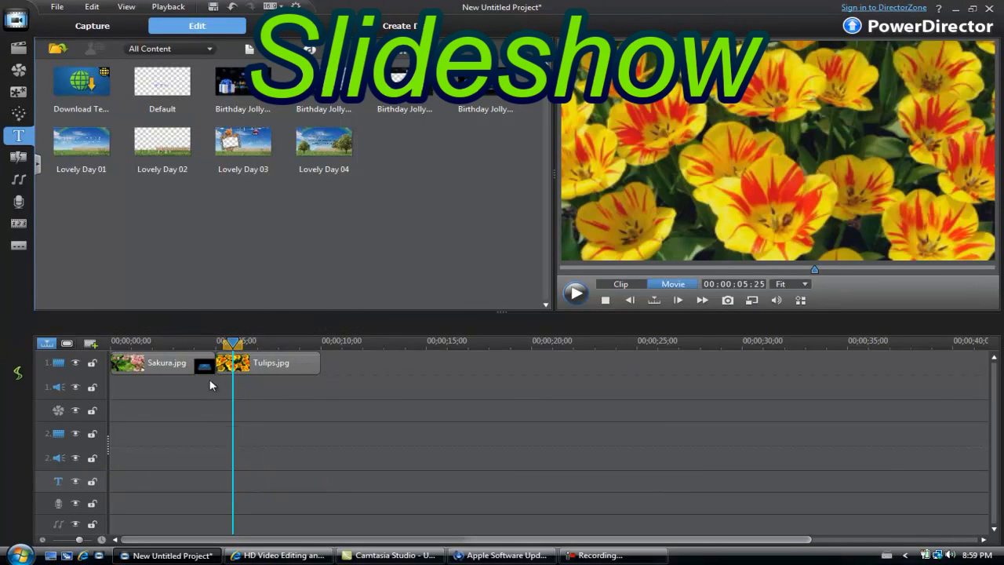
# Select the Sakura and Tulips photos and generate a Highlight-style slideshow
pyautogui.click(271, 362)
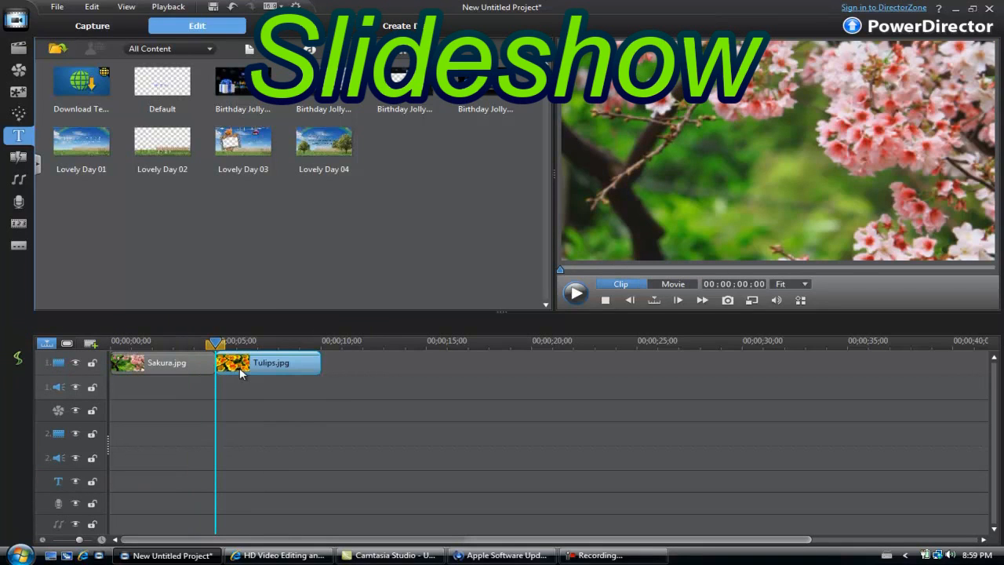
pyautogui.click(267, 362)
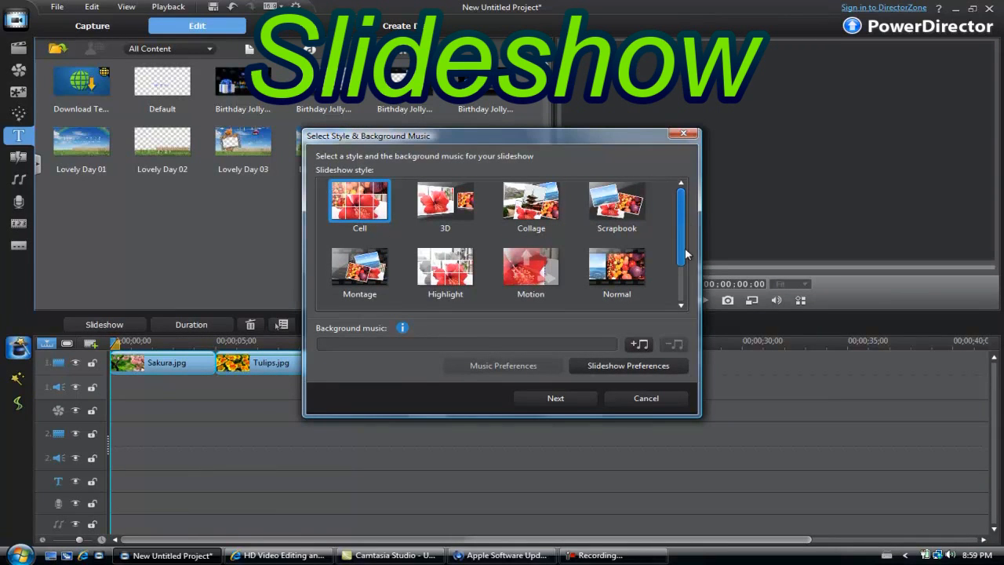
pyautogui.click(359, 266)
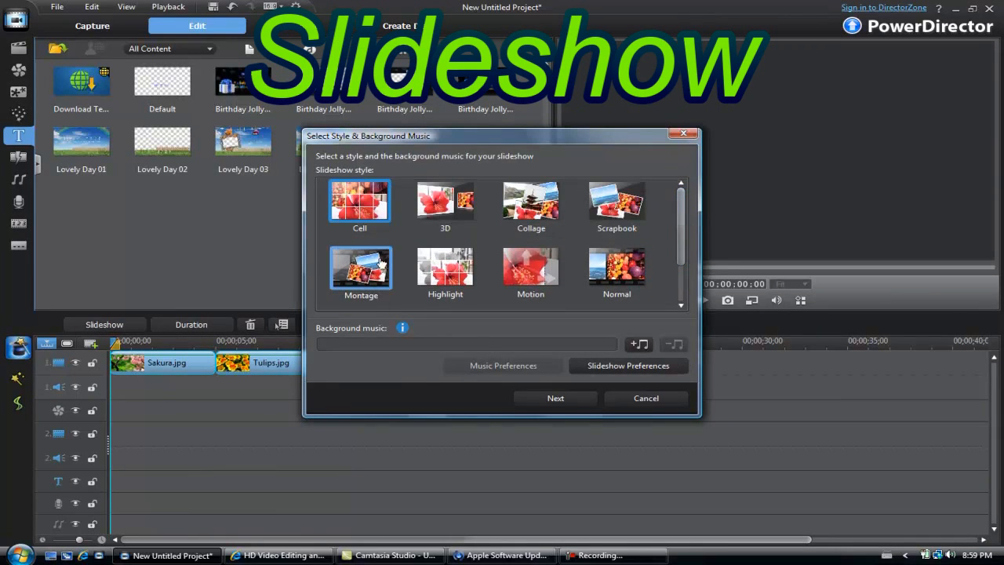
pyautogui.click(445, 267)
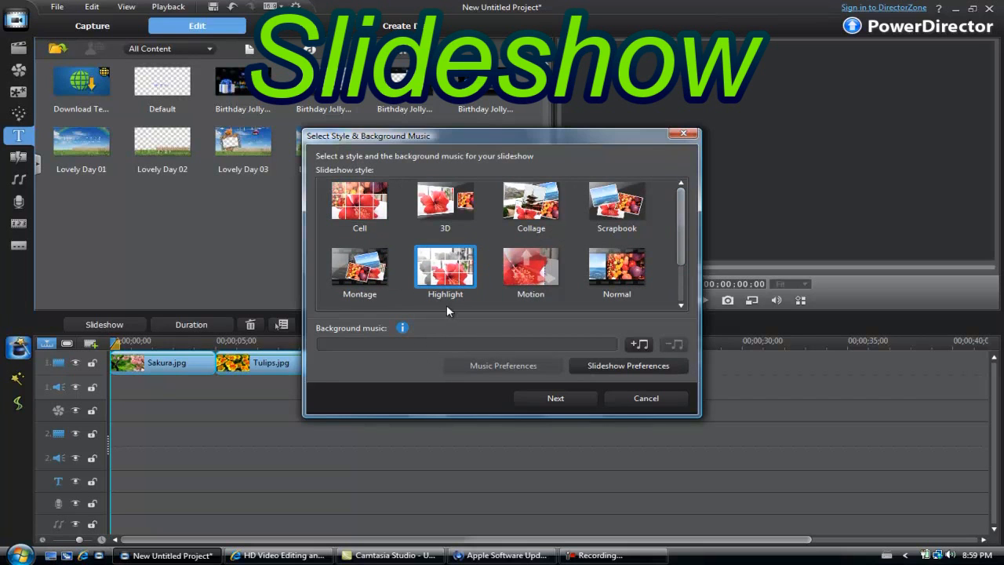
pyautogui.click(556, 398)
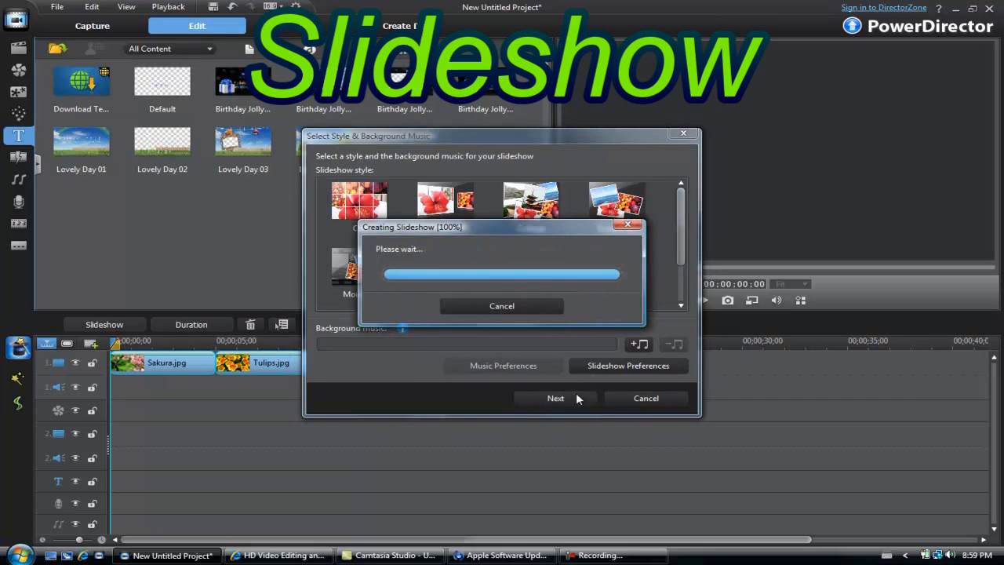
# Preview the slideshow, let it replace the photo clips, then scrub about 3 seconds in
pyautogui.click(555, 398)
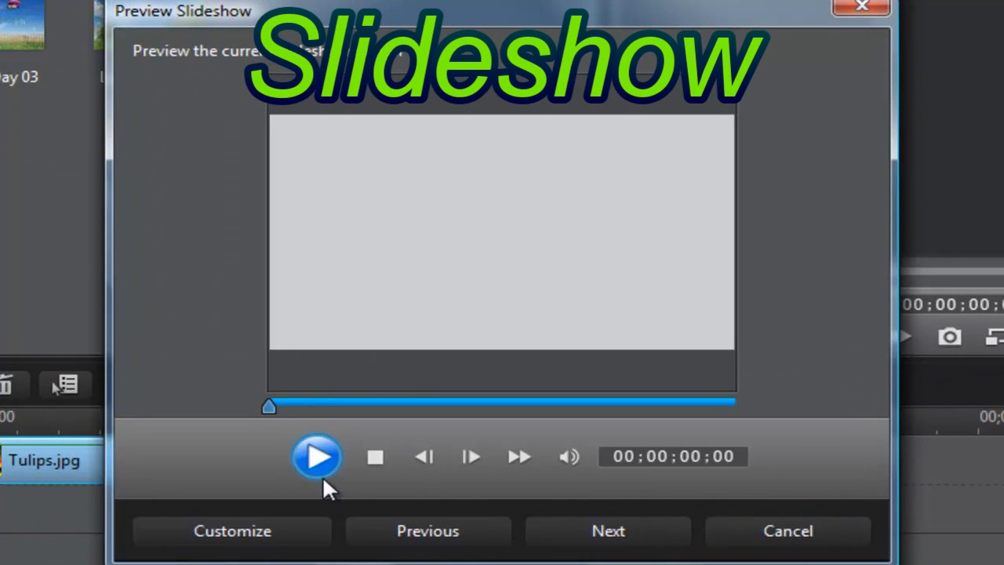
pyautogui.click(317, 456)
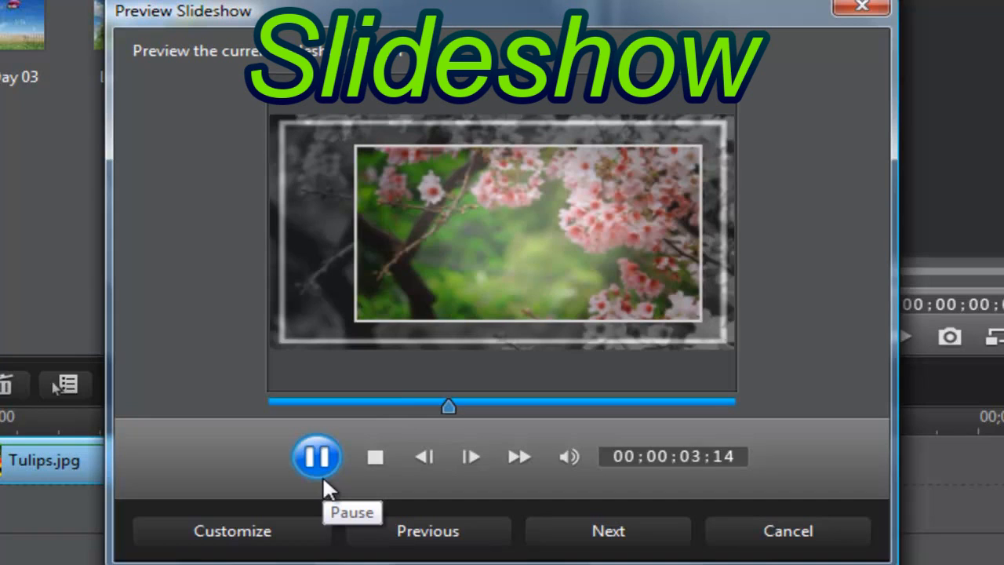
pyautogui.click(608, 530)
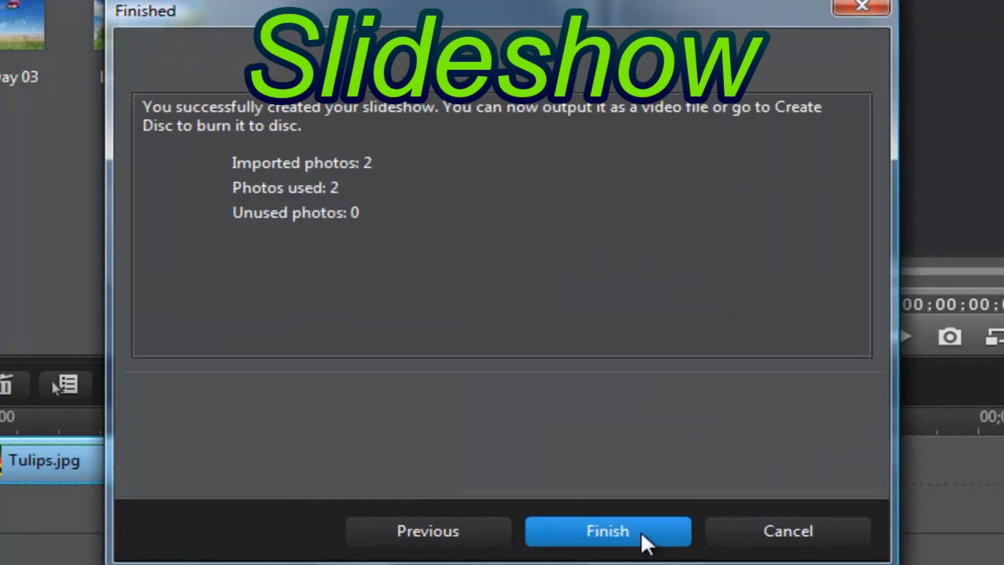
pyautogui.click(607, 530)
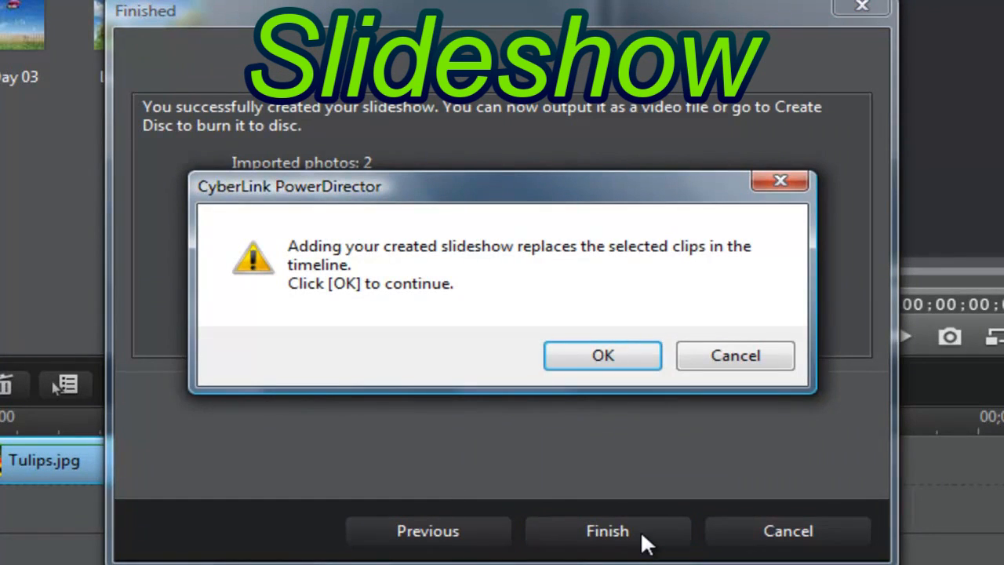
pyautogui.click(602, 355)
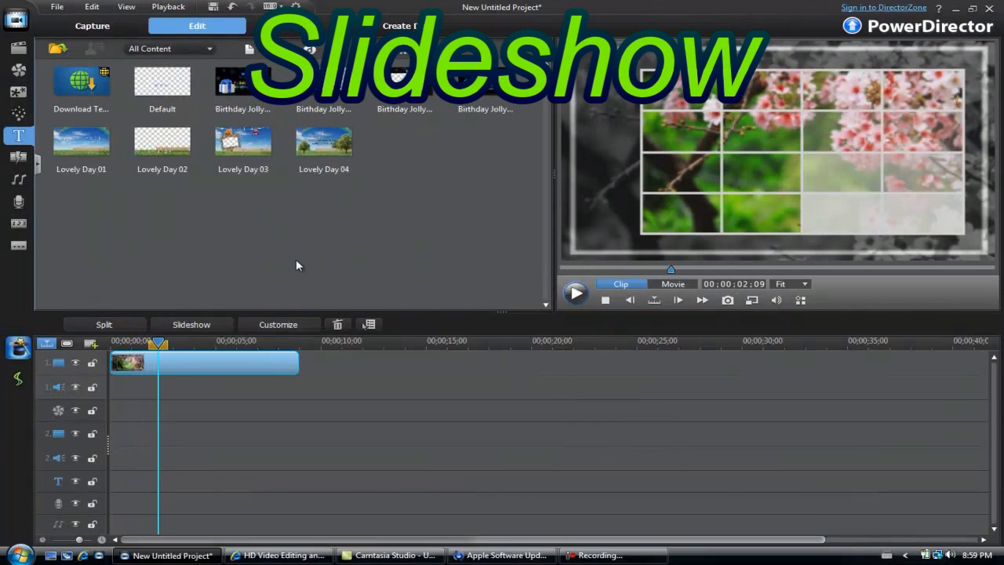
pyautogui.moveTo(49, 231)
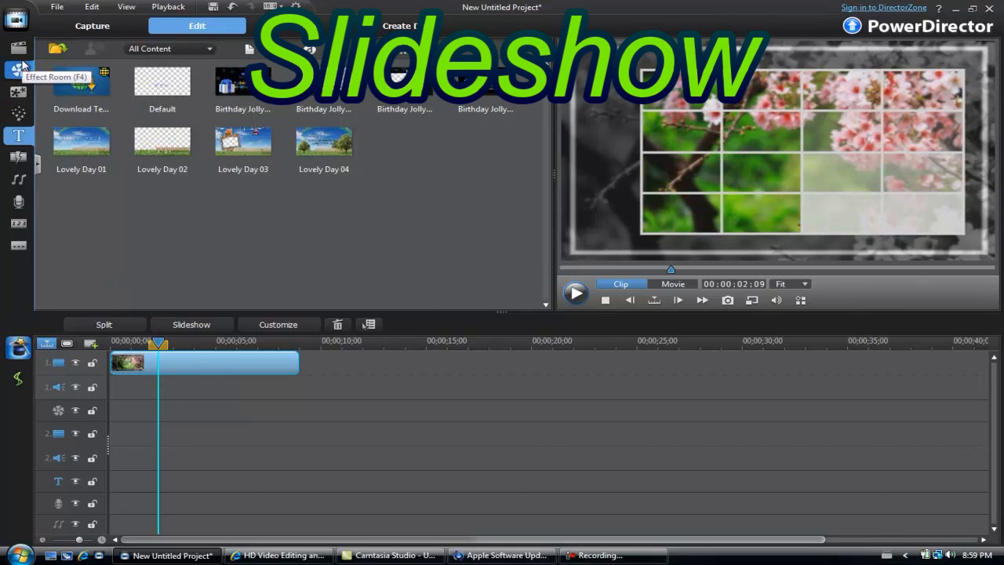
pyautogui.moveTo(157, 343); pyautogui.dragTo(188, 343)
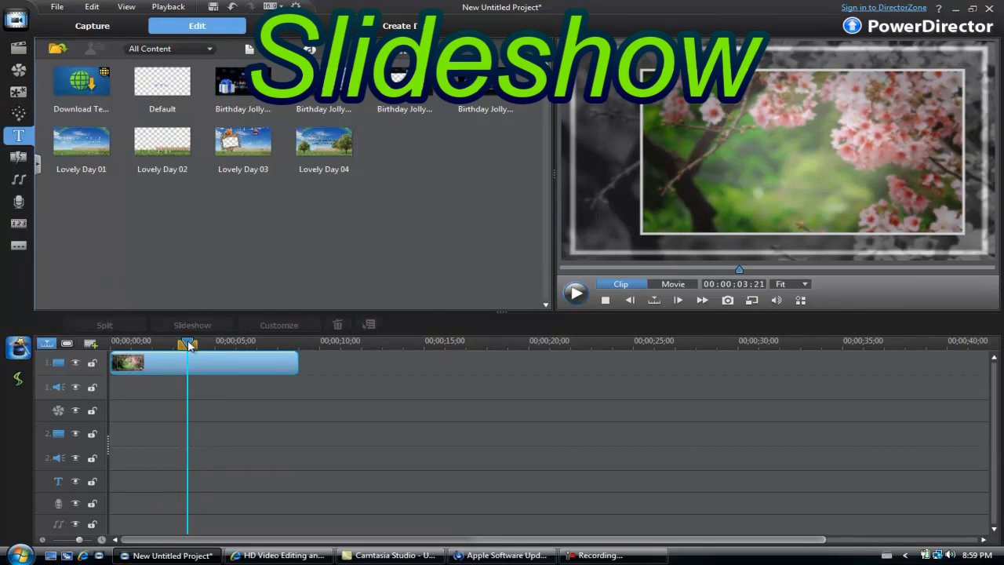
pyautogui.moveTo(17, 380)
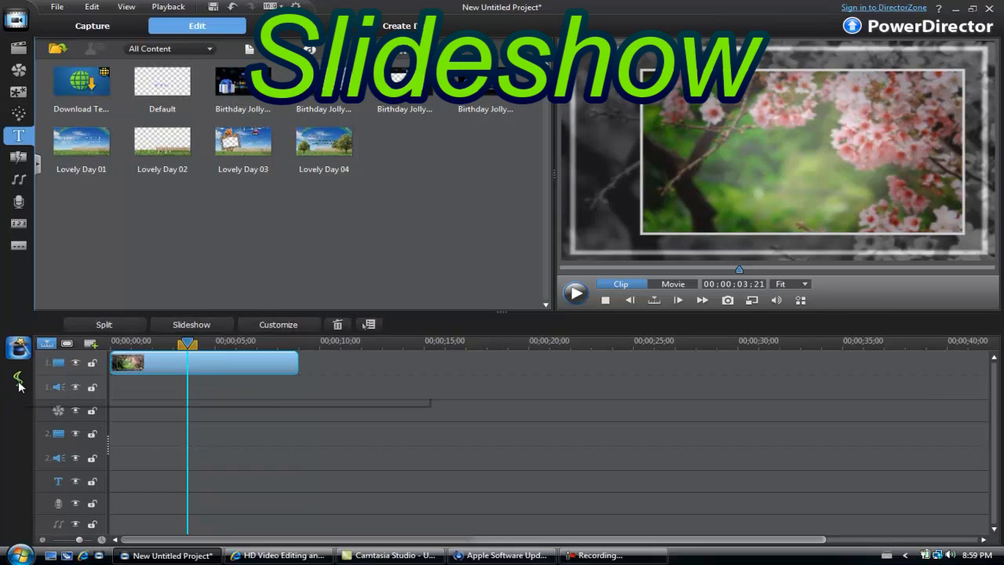
pyautogui.click(18, 181)
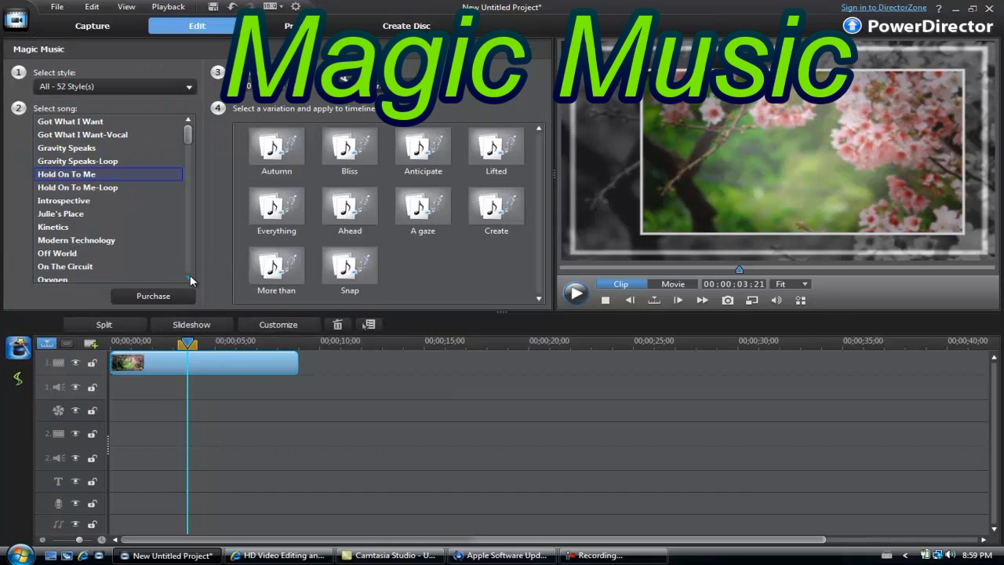
# Choose the Run Down song's Bounty variation in Magic Music and apply it to the timeline
pyautogui.scroll(-3)
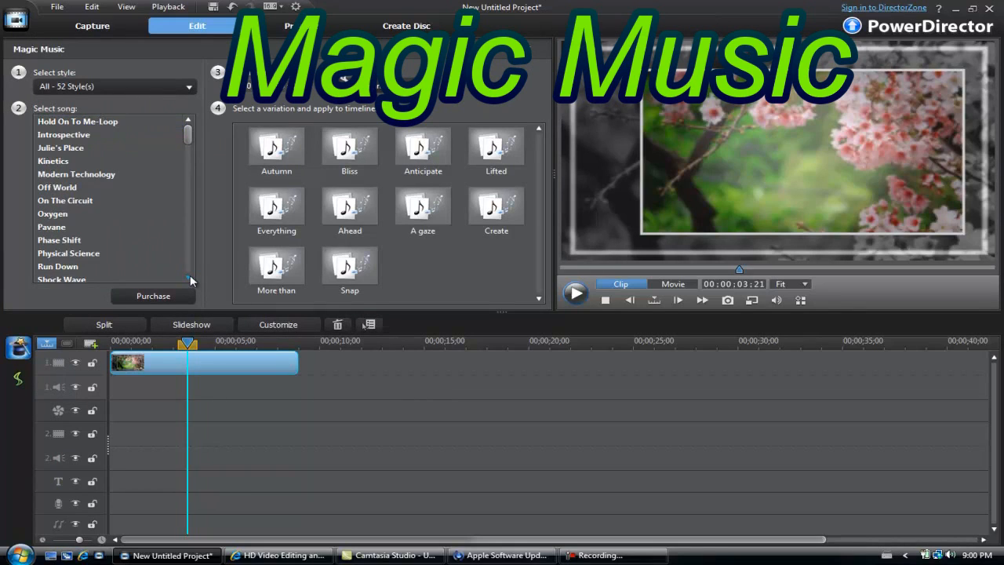
pyautogui.scroll(-3)
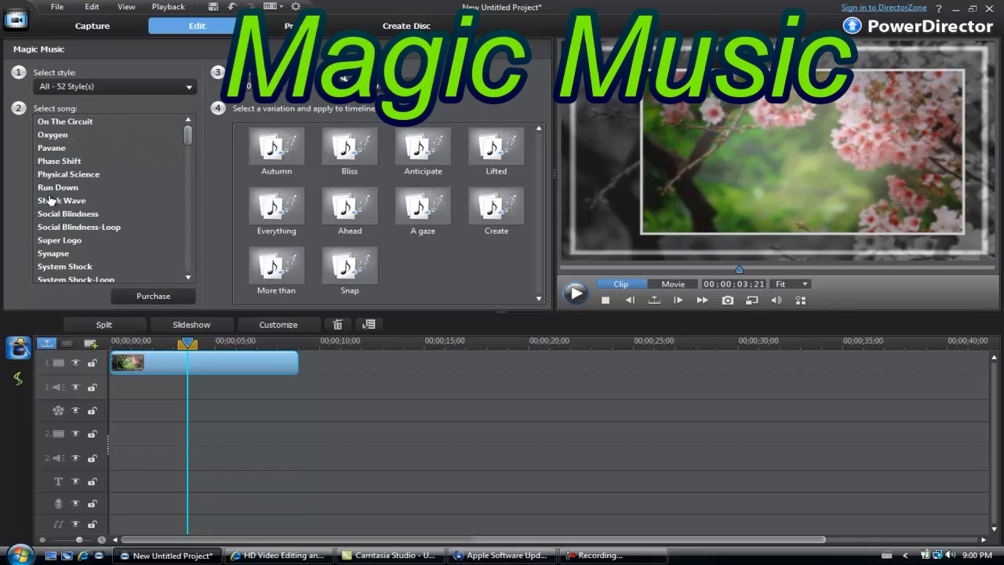
pyautogui.click(58, 188)
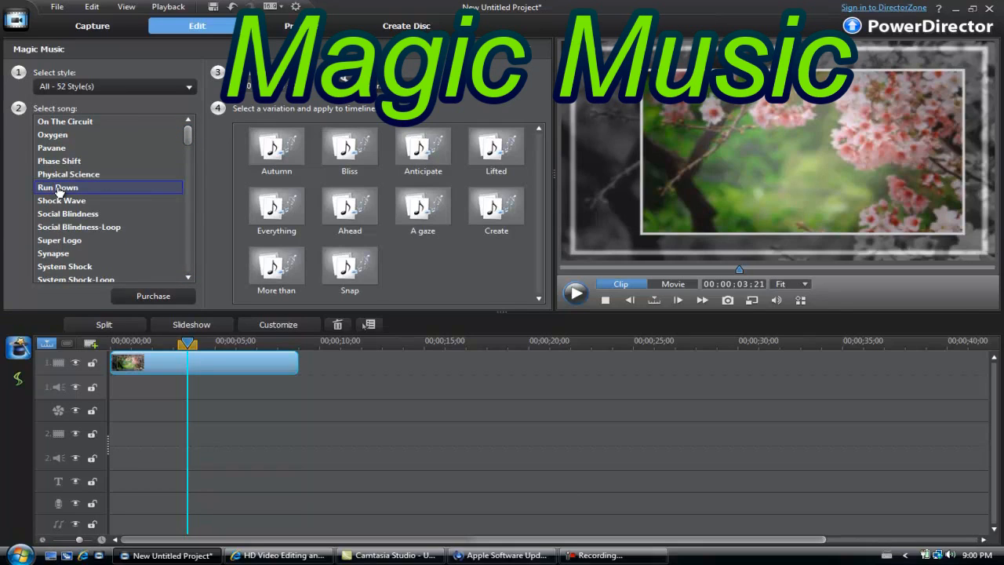
pyautogui.click(57, 187)
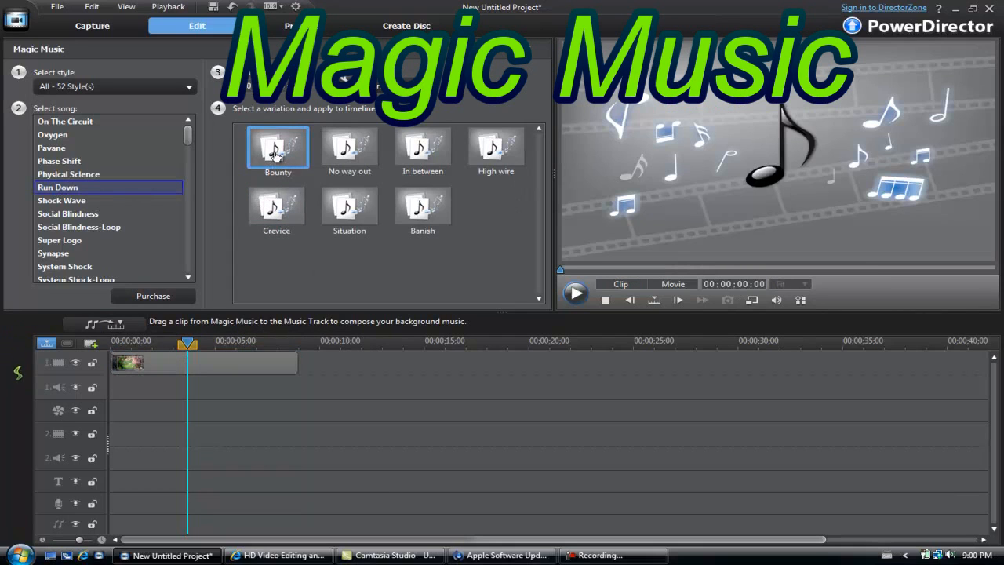
pyautogui.click(576, 293)
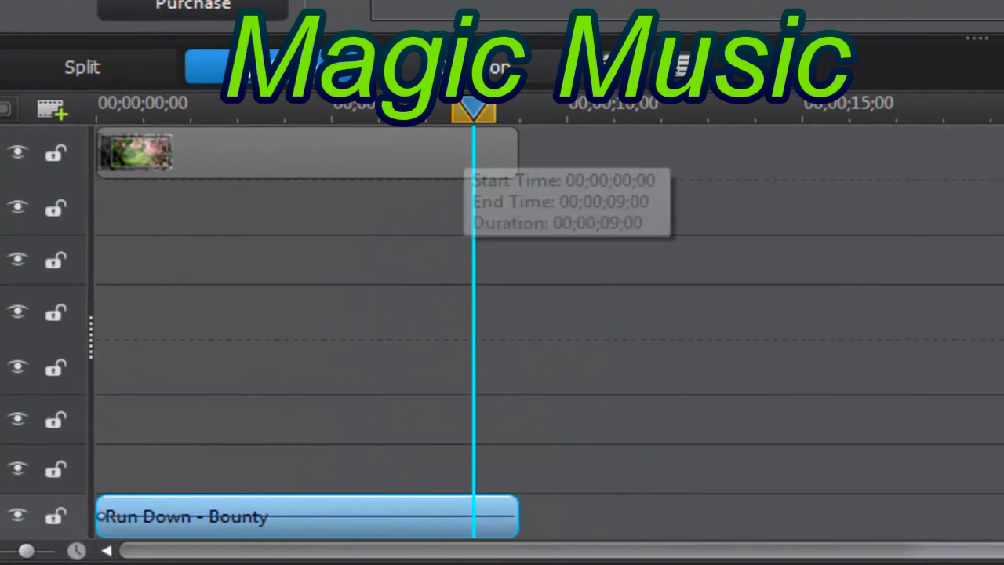
# Scrub the playhead back and forth through the slideshow and music, ending near the start
pyautogui.moveTo(473, 110); pyautogui.dragTo(379, 109)
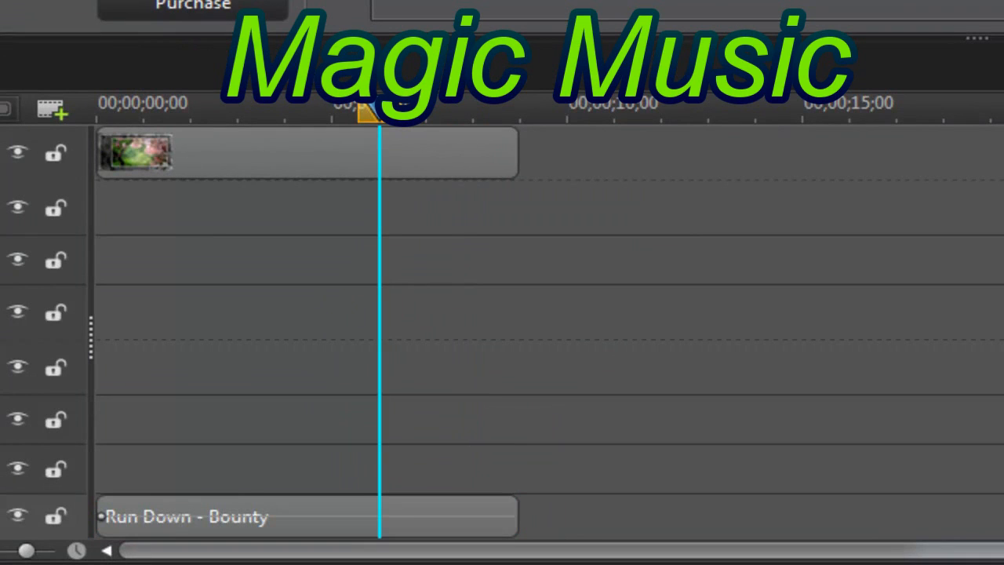
pyautogui.moveTo(378, 110); pyautogui.dragTo(459, 110)
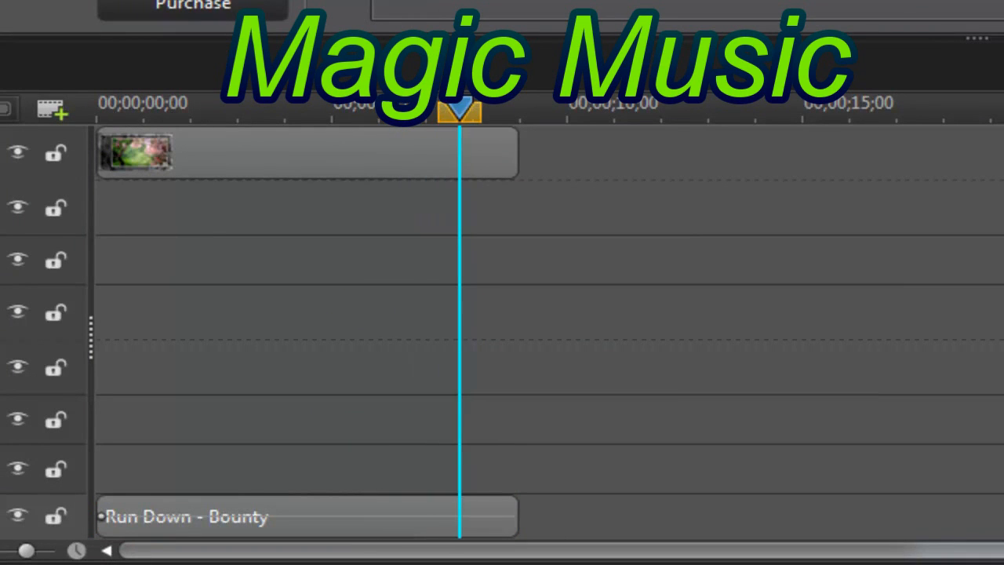
pyautogui.moveTo(459, 110); pyautogui.dragTo(514, 110)
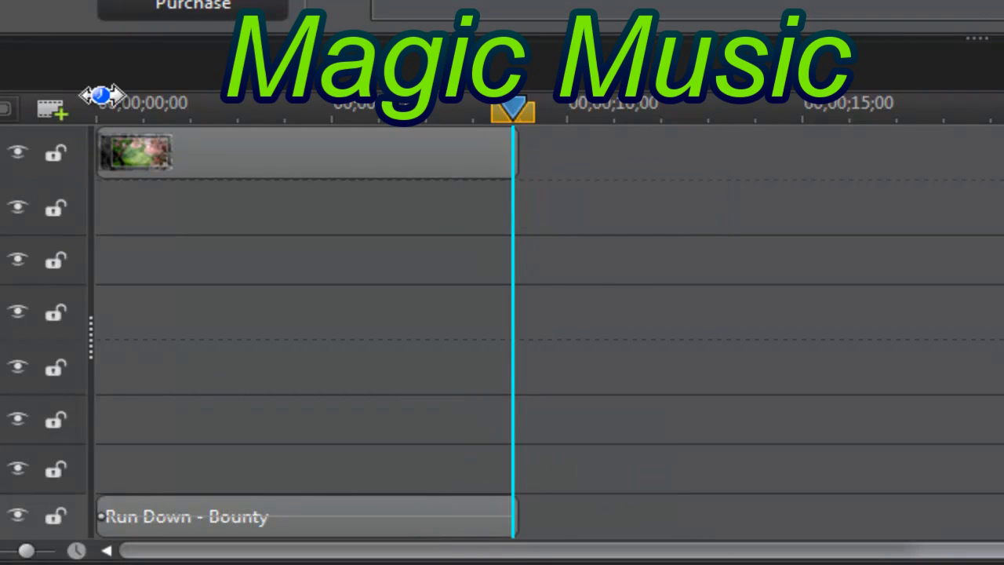
pyautogui.moveTo(513, 110); pyautogui.dragTo(102, 110)
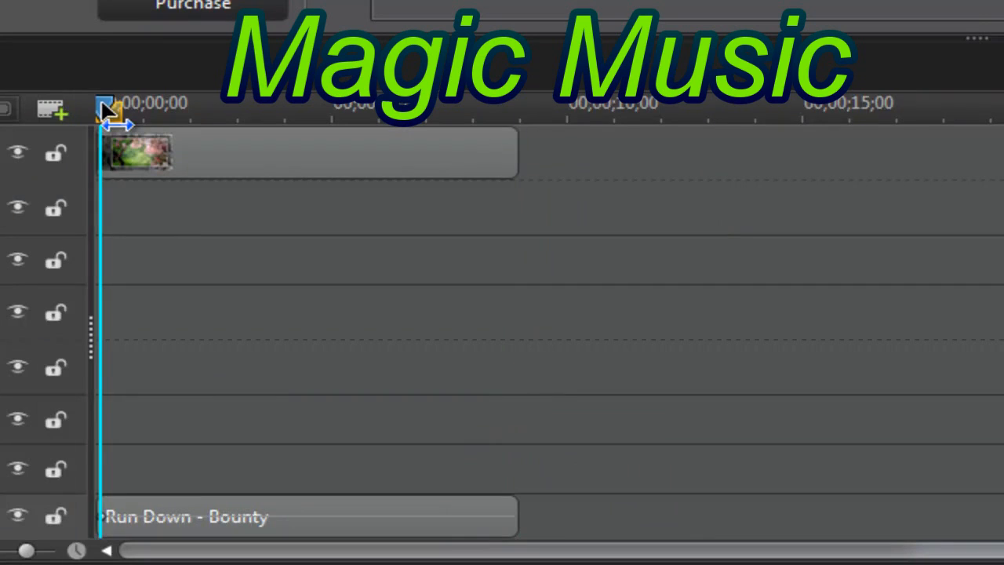
pyautogui.moveTo(104, 108); pyautogui.dragTo(177, 108)
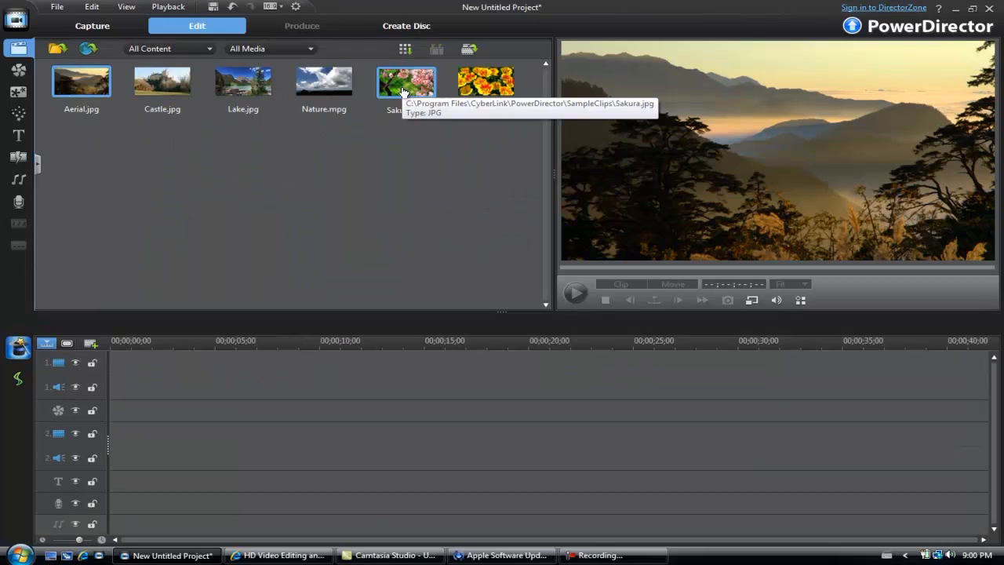
# Drop Nature.mpg on video track 1, set the playhead near 2 seconds, close the designer
pyautogui.moveTo(324, 81); pyautogui.dragTo(274, 374)
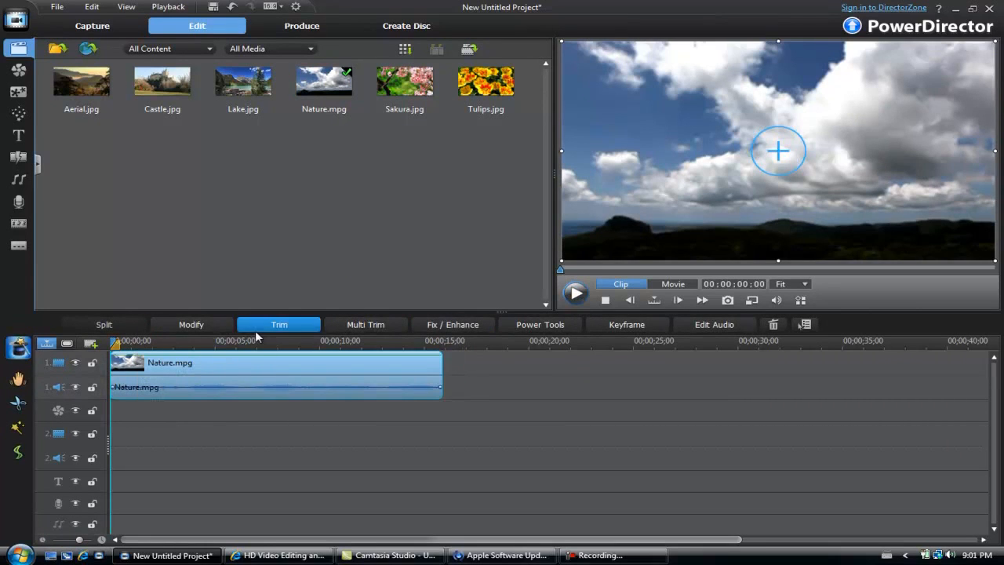
pyautogui.click(153, 342)
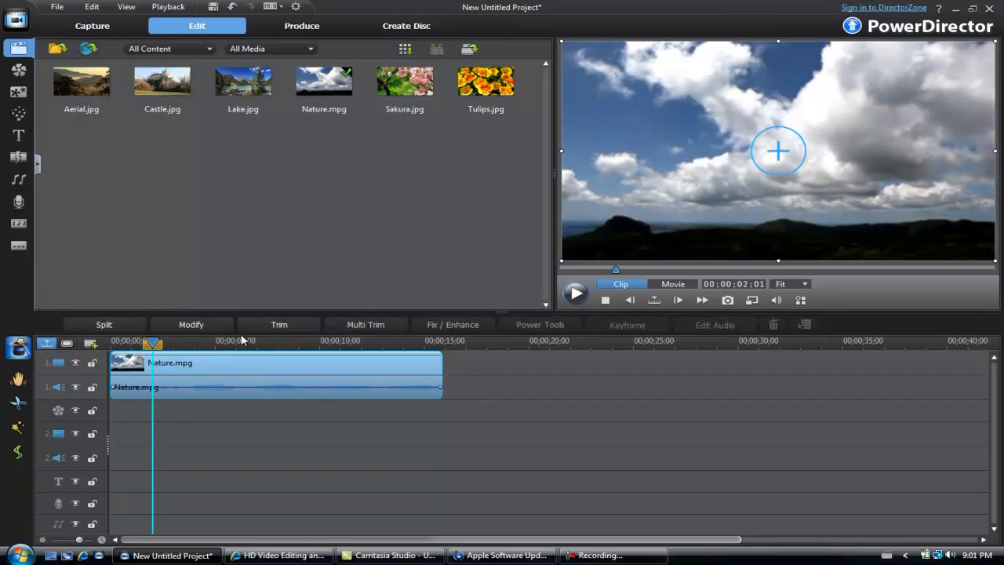
pyautogui.moveTo(191, 324)
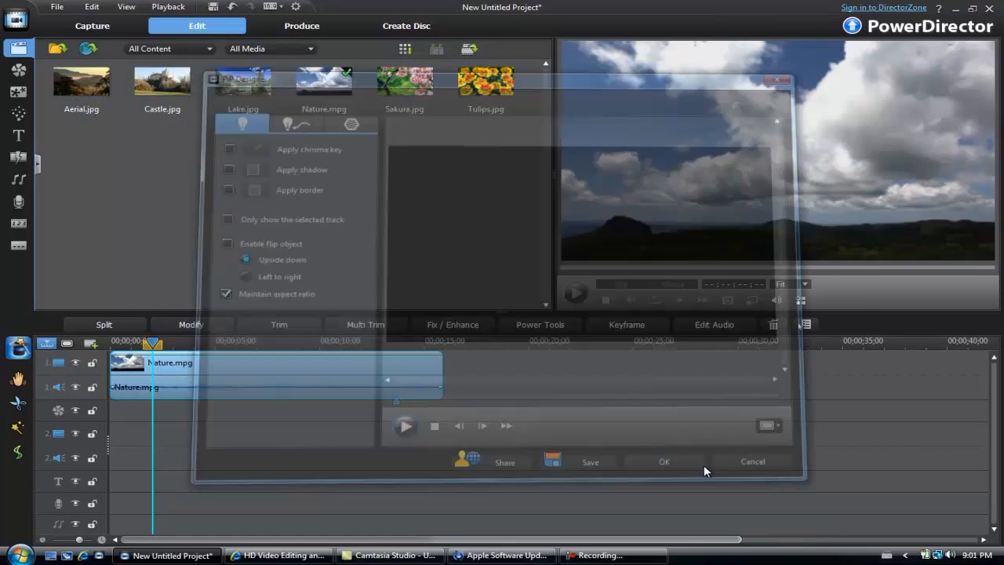
pyautogui.click(664, 462)
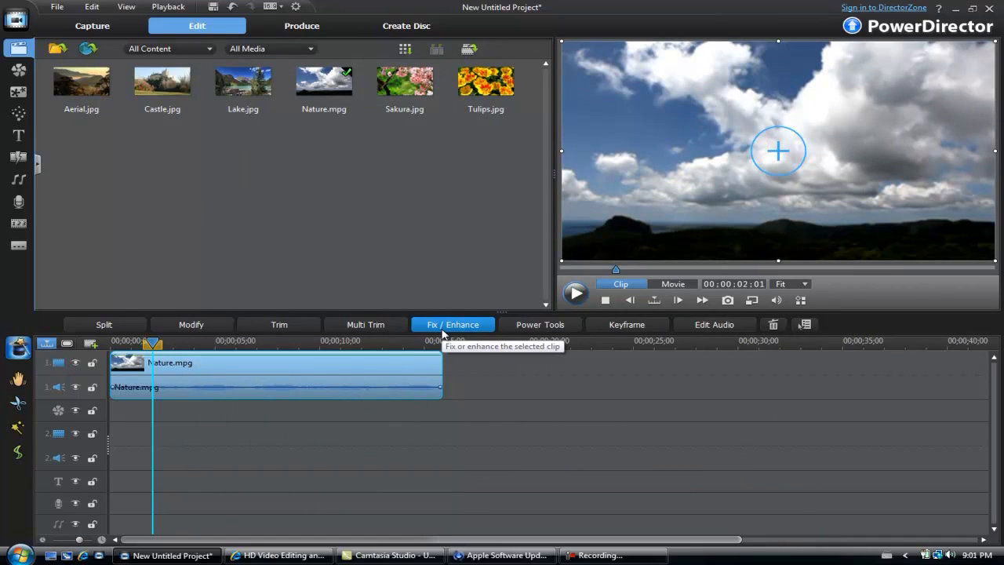
pyautogui.click(453, 324)
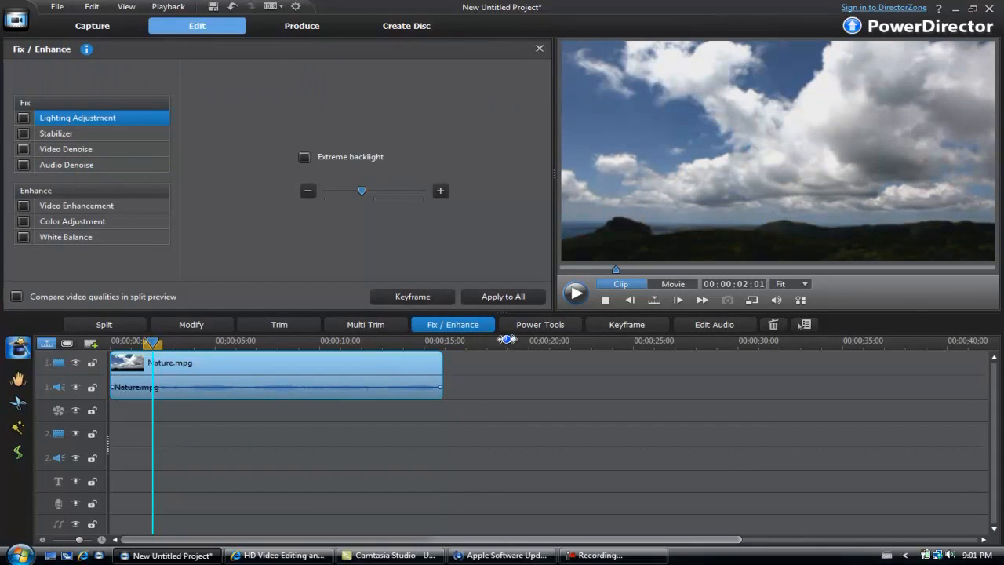
pyautogui.moveTo(486, 265)
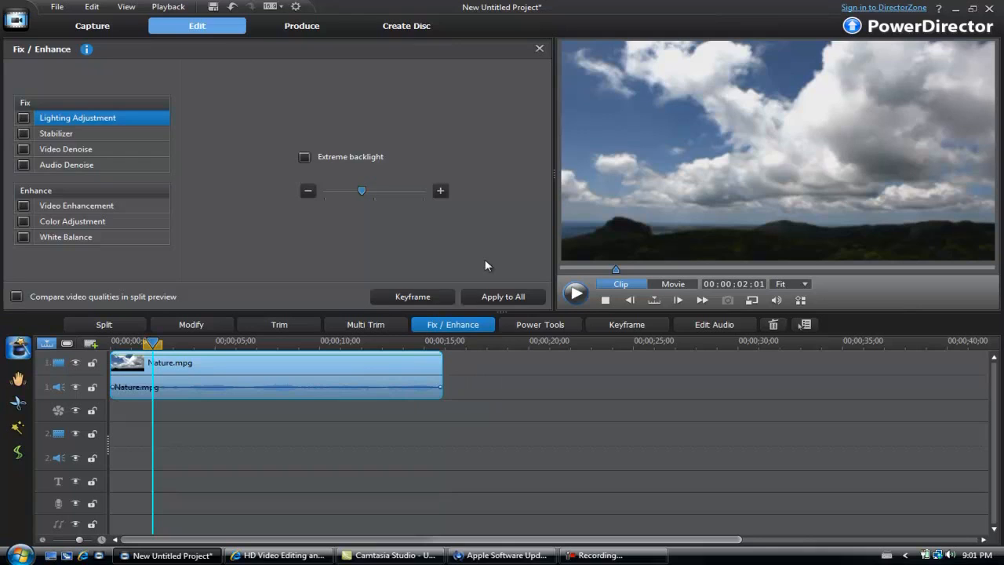
pyautogui.click(539, 324)
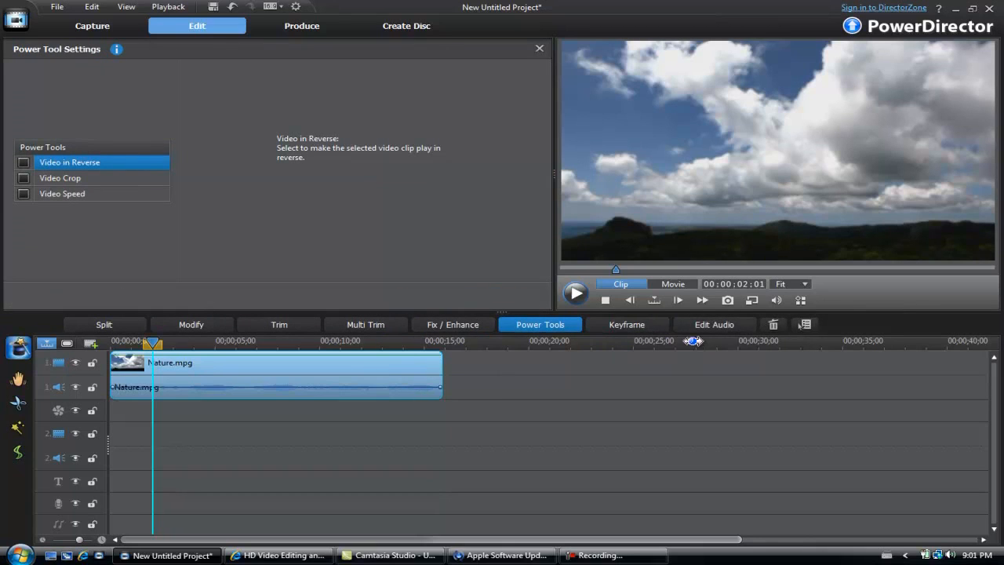
pyautogui.moveTo(545, 70)
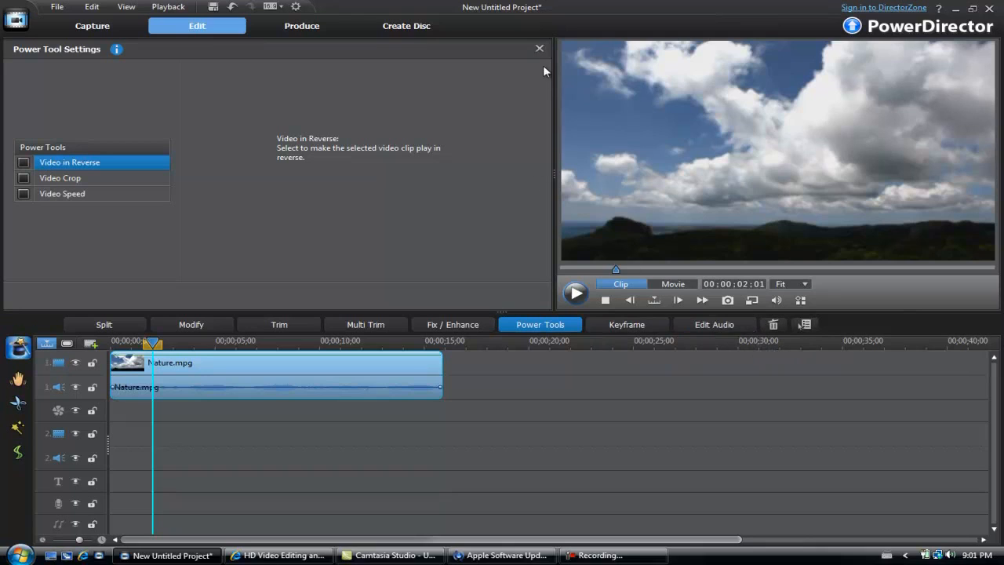
pyautogui.click(539, 49)
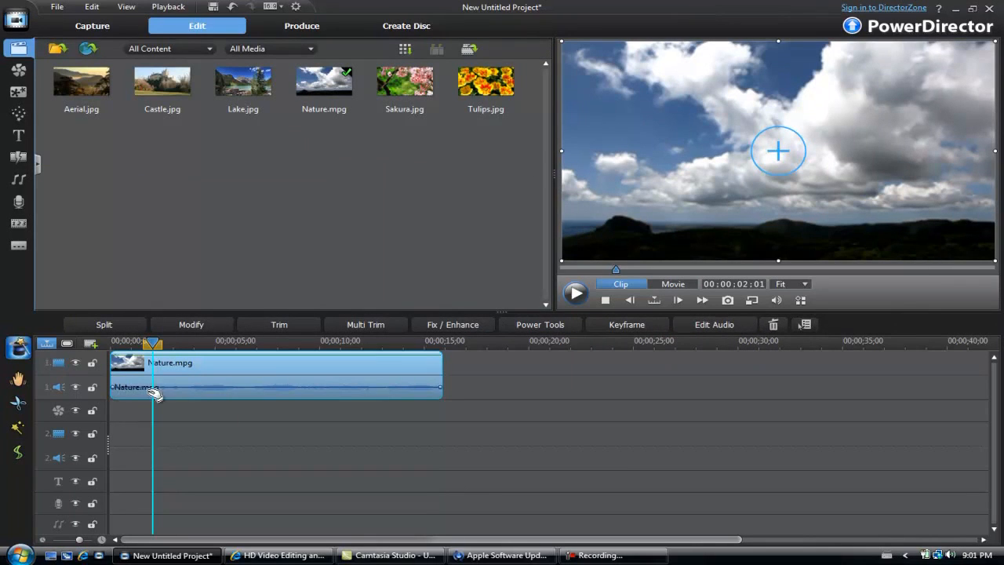
pyautogui.moveTo(118, 390)
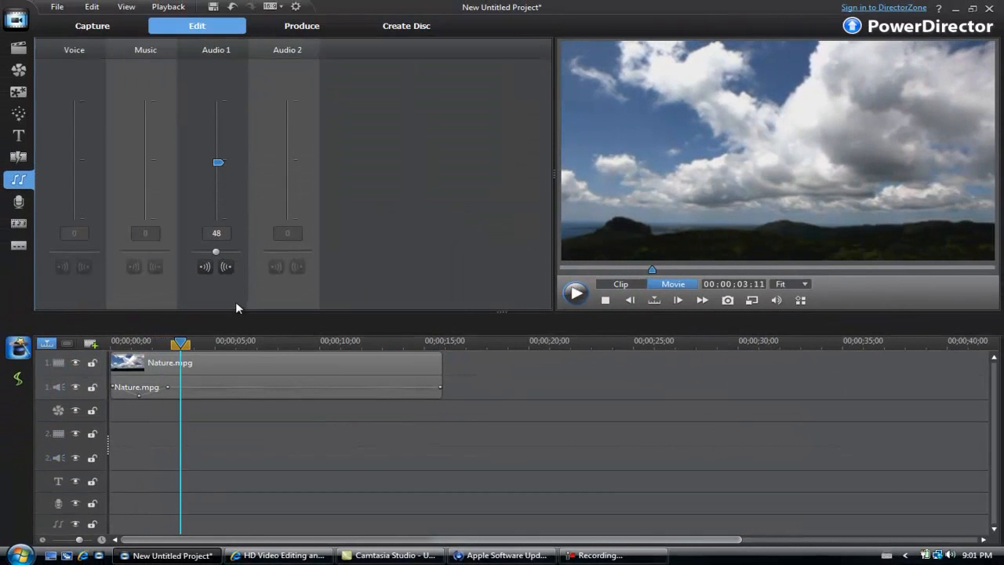
# Leave the audio mixing view and return to the media library
pyautogui.click(575, 293)
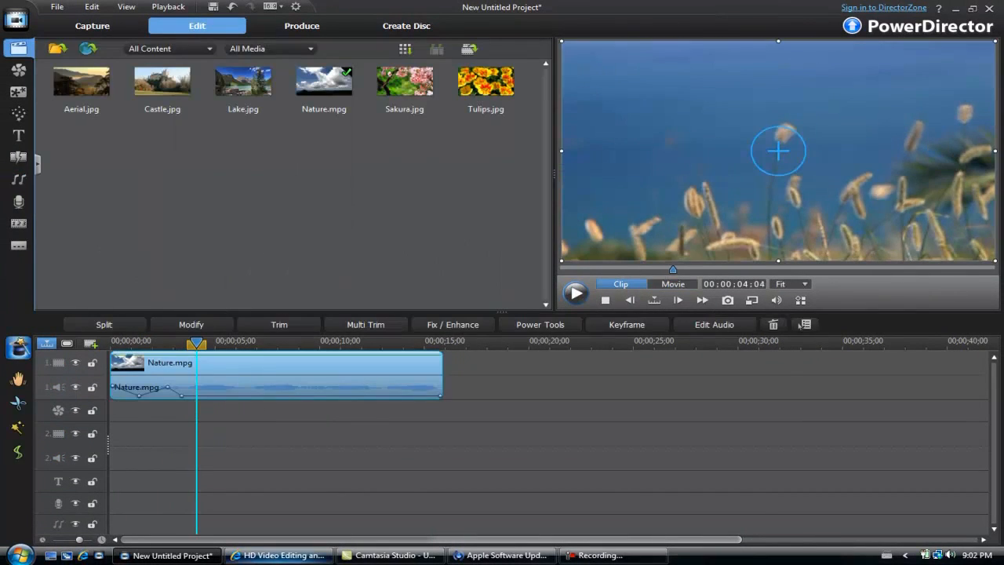
pyautogui.click(278, 556)
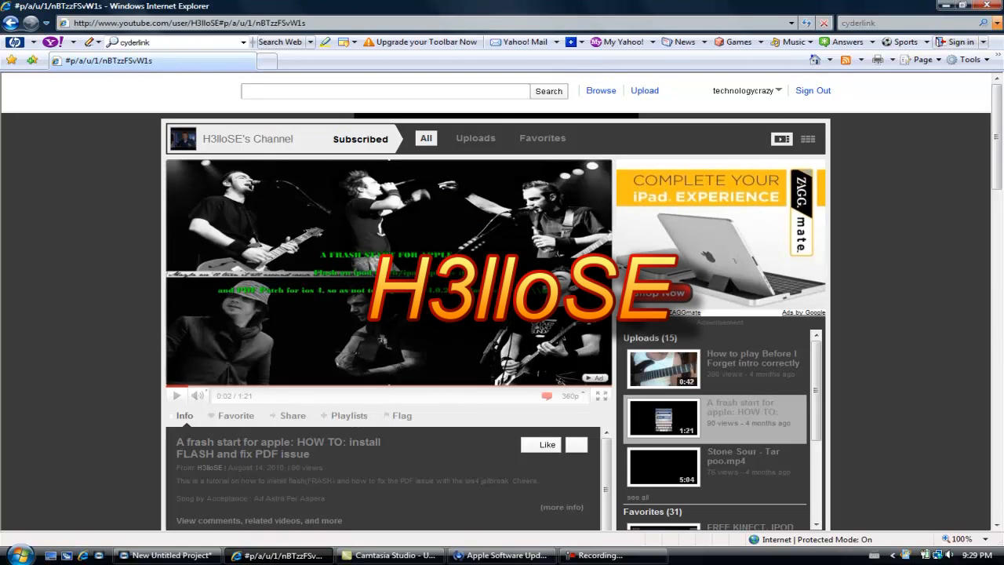
pyautogui.scroll(-3)
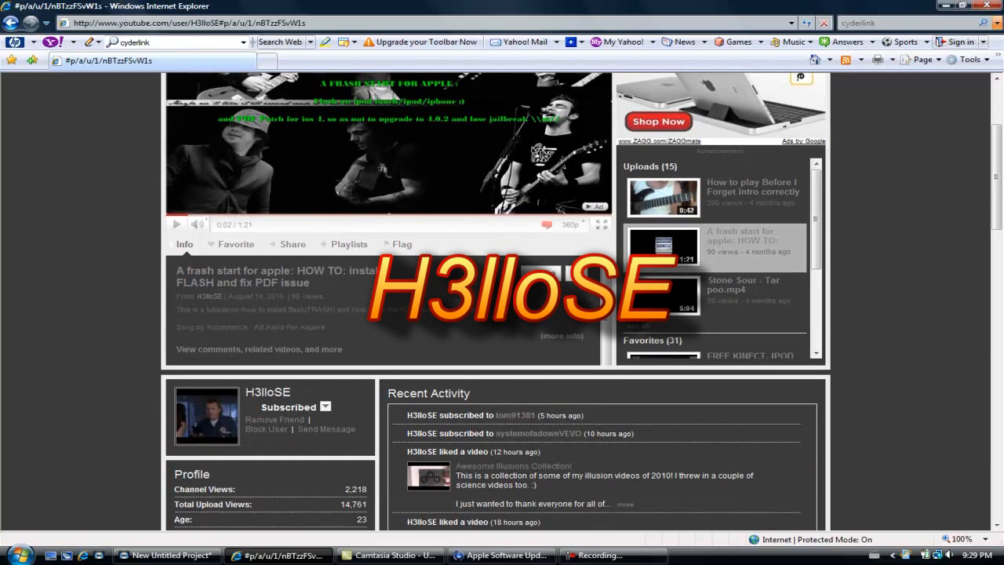
pyautogui.scroll(3)
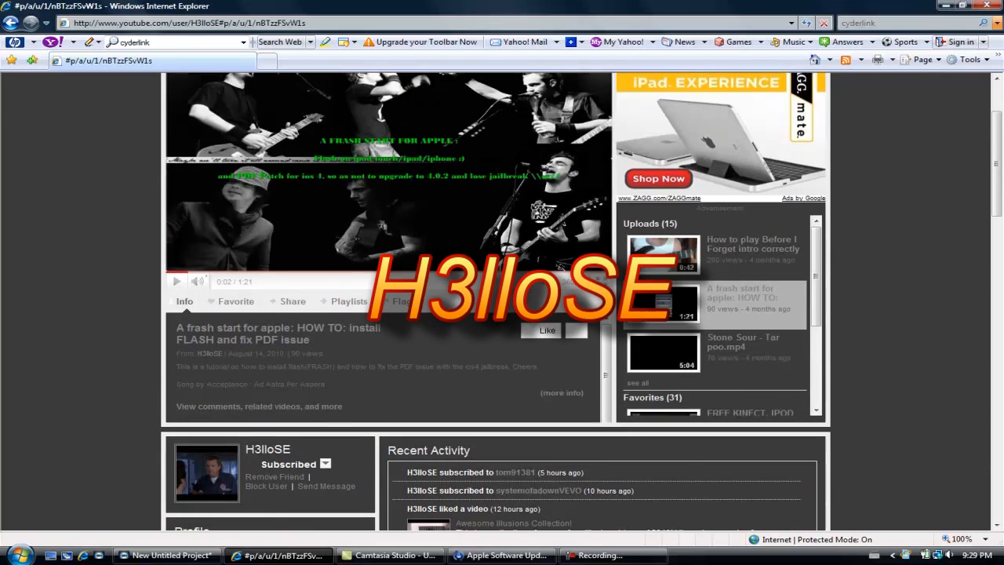
pyautogui.scroll(3)
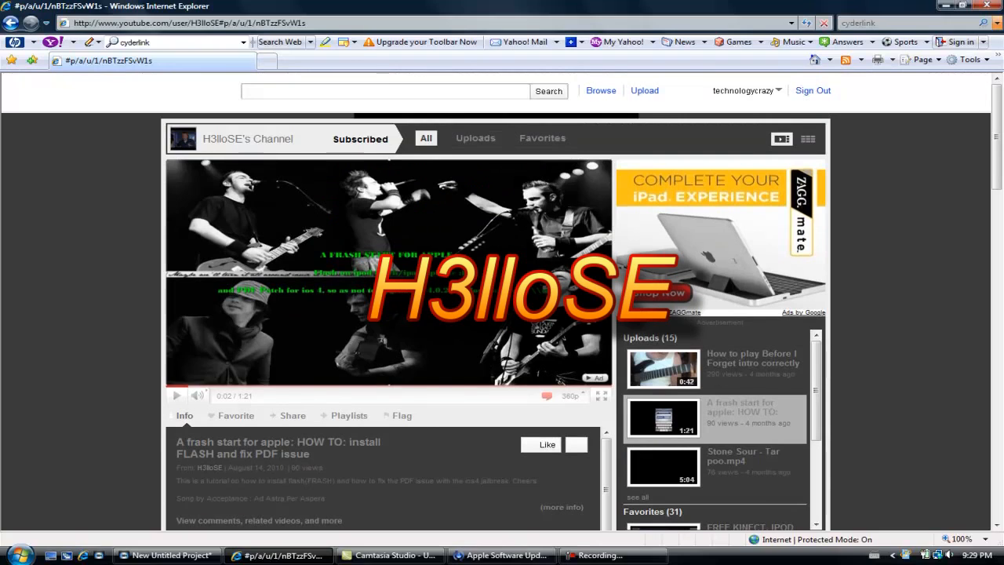